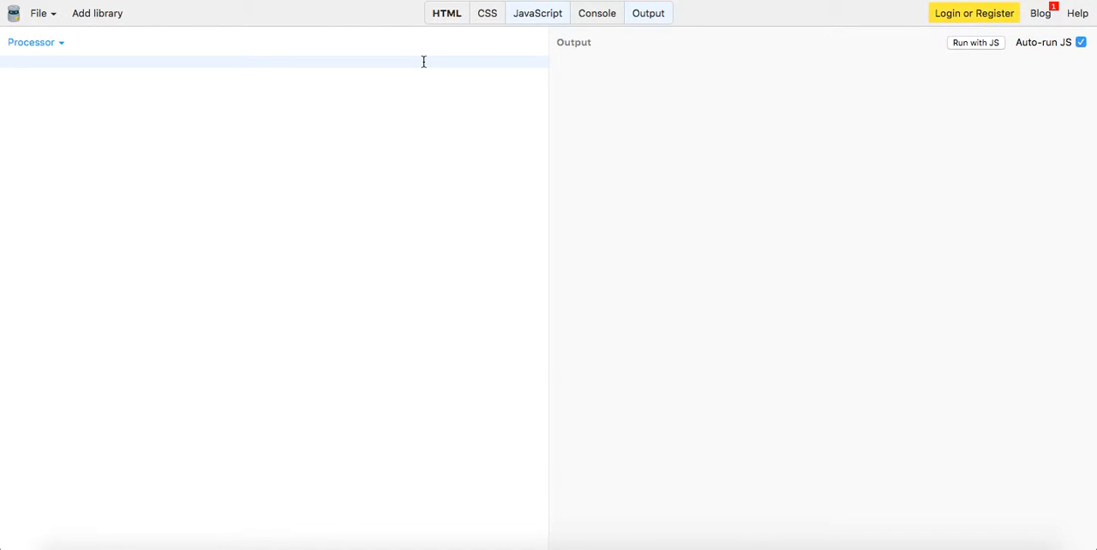
# Open Chrome DevTools via Inspect on the JS Bin editor and show the Console.
pyautogui.rightClick(424, 61)
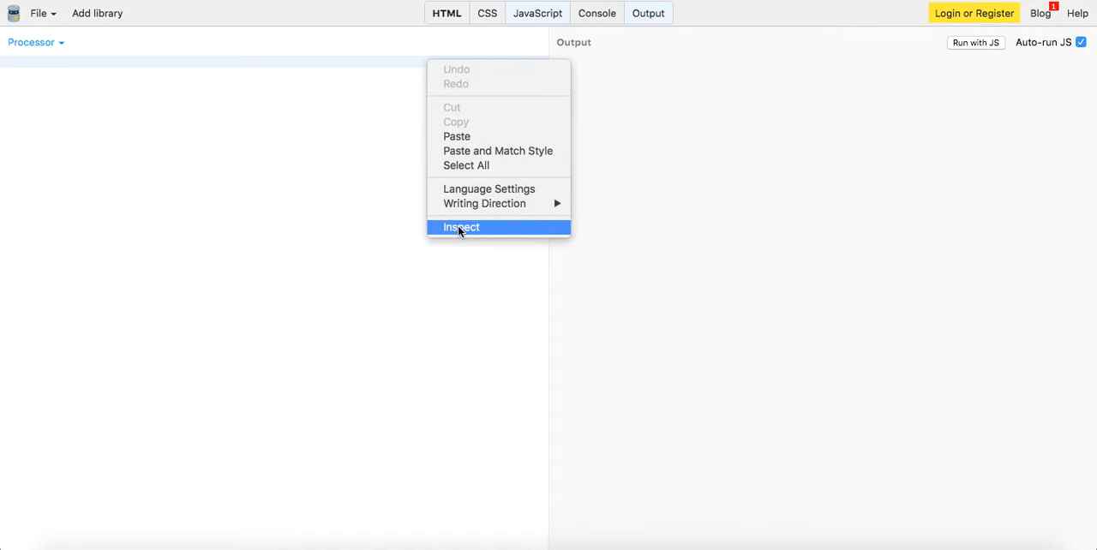
pyautogui.click(461, 227)
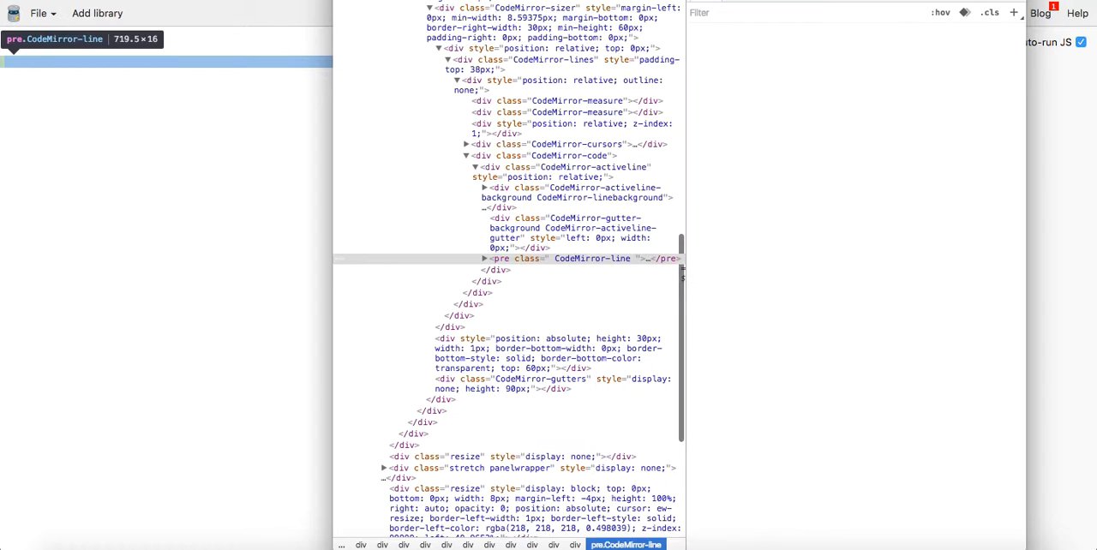
pyautogui.click(629, 44)
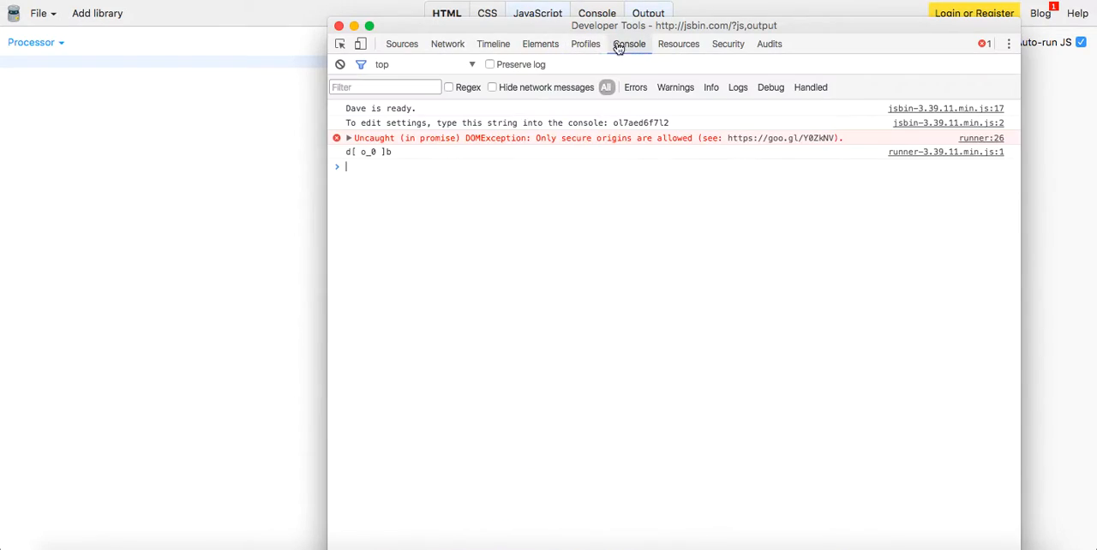
# Expand the Console object, its properties and constructor from console.dir(console).
pyautogui.click(339, 64)
pyautogui.write('console')
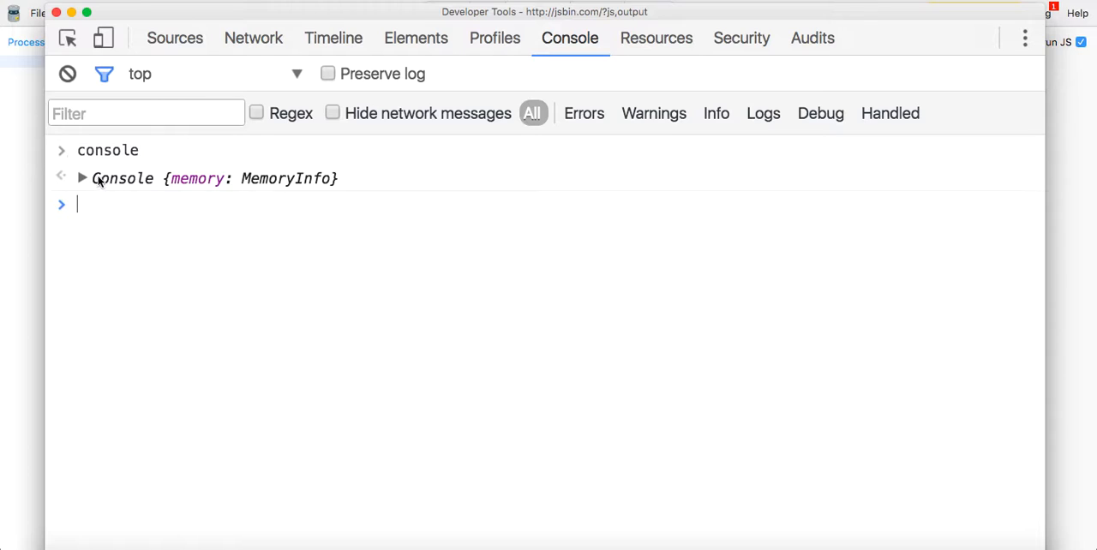
pyautogui.click(82, 178)
pyautogui.write('console.dir(console);')
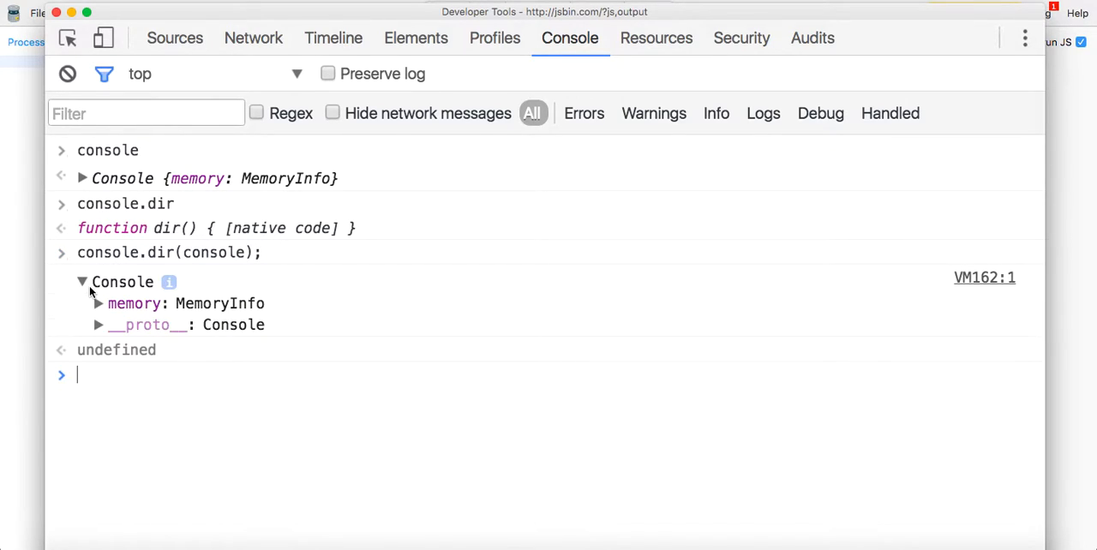
pyautogui.click(98, 303)
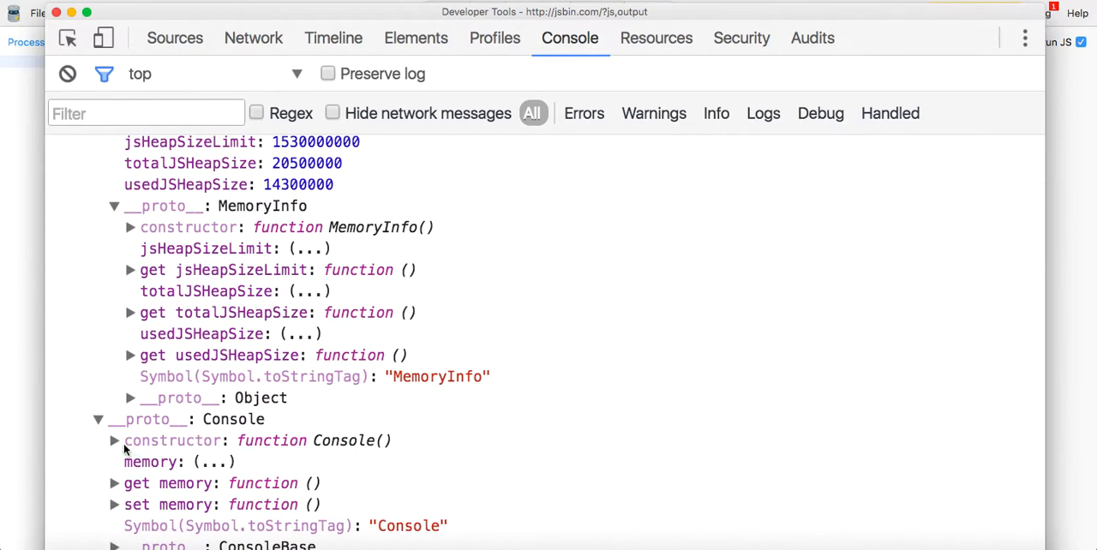
pyautogui.click(114, 441)
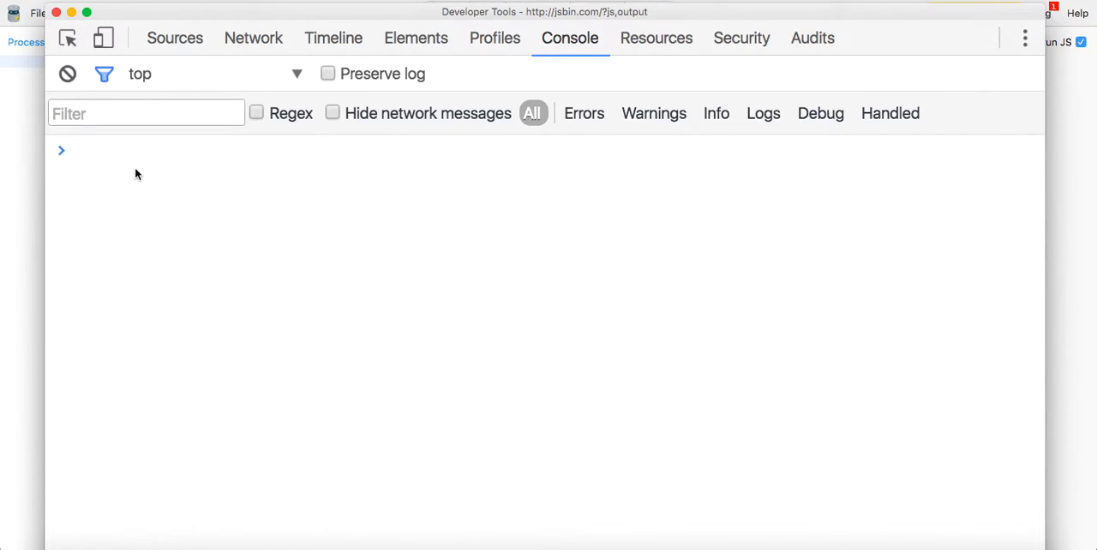
# Run console.dir on console.log and expand function log and its prototype.
pyautogui.write('console.')
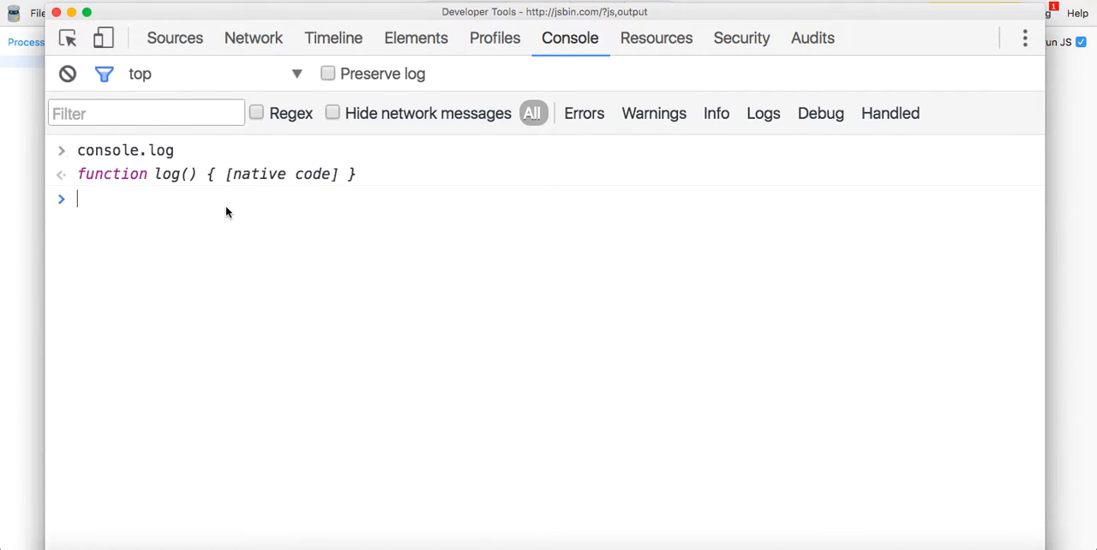
pyautogui.write('console.dir(console')
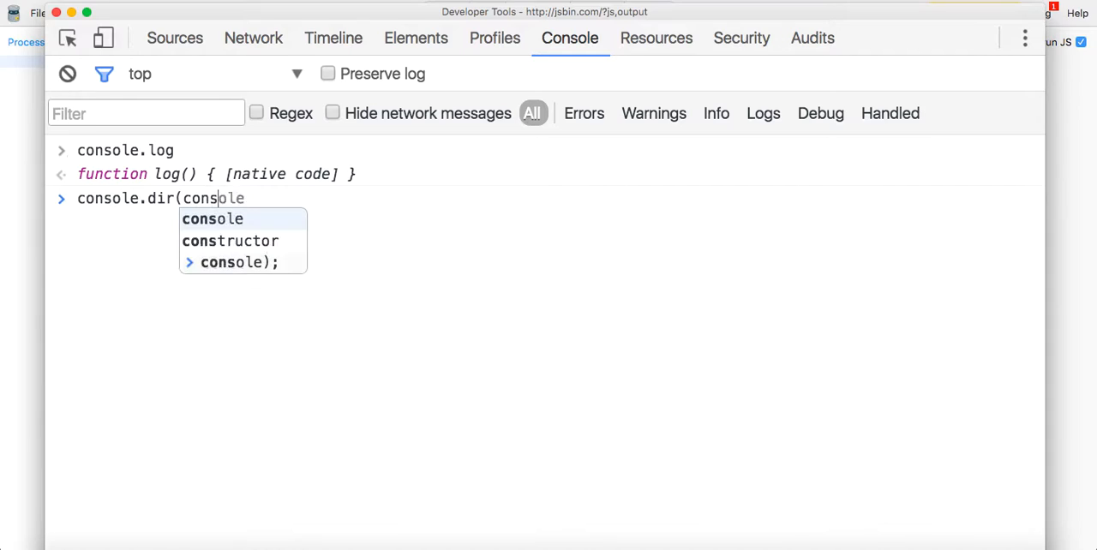
pyautogui.press('Enter')
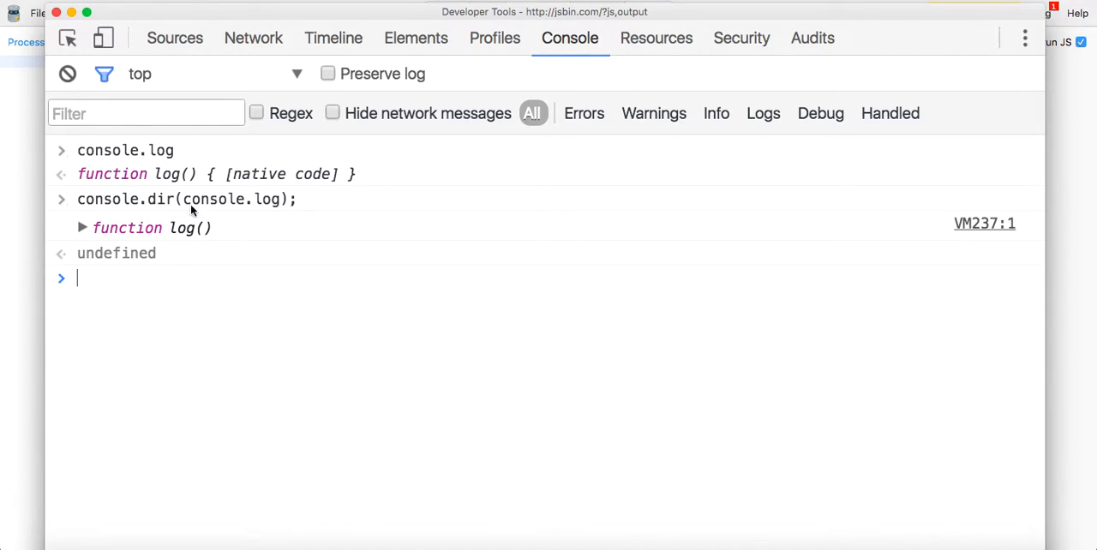
pyautogui.click(83, 227)
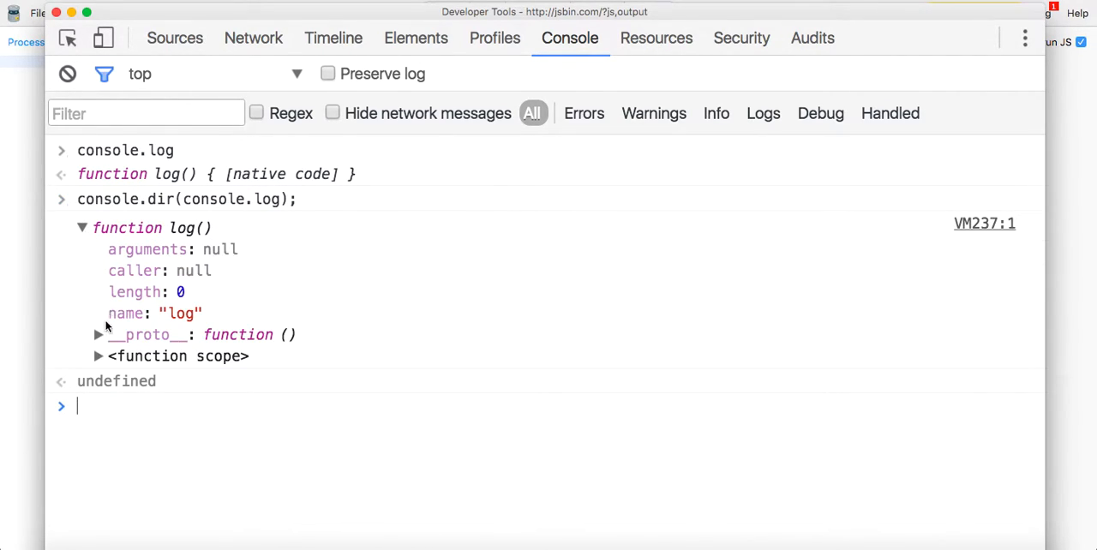
pyautogui.click(98, 334)
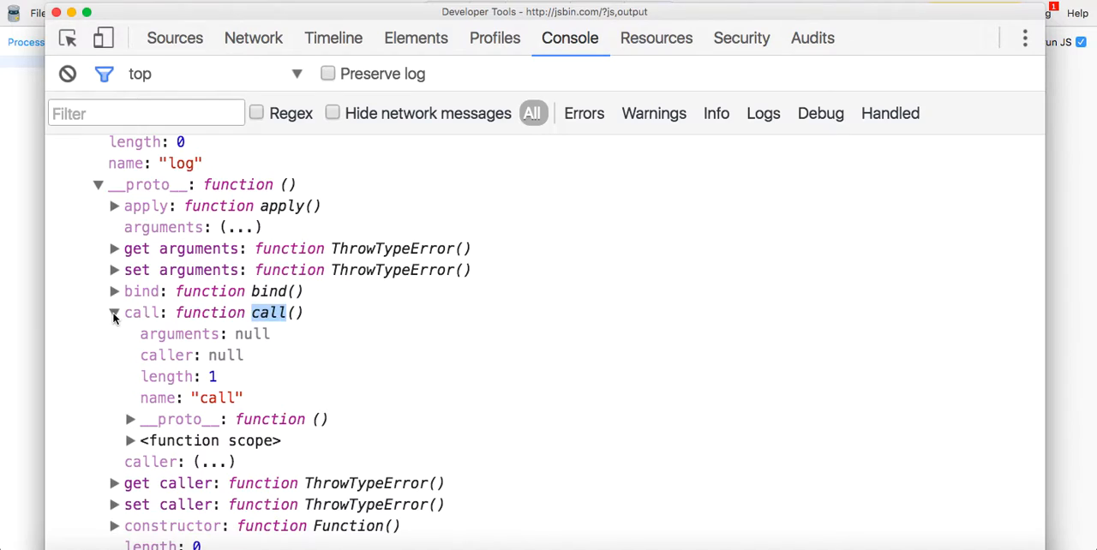
pyautogui.scroll(-3)
pyautogui.write('console')
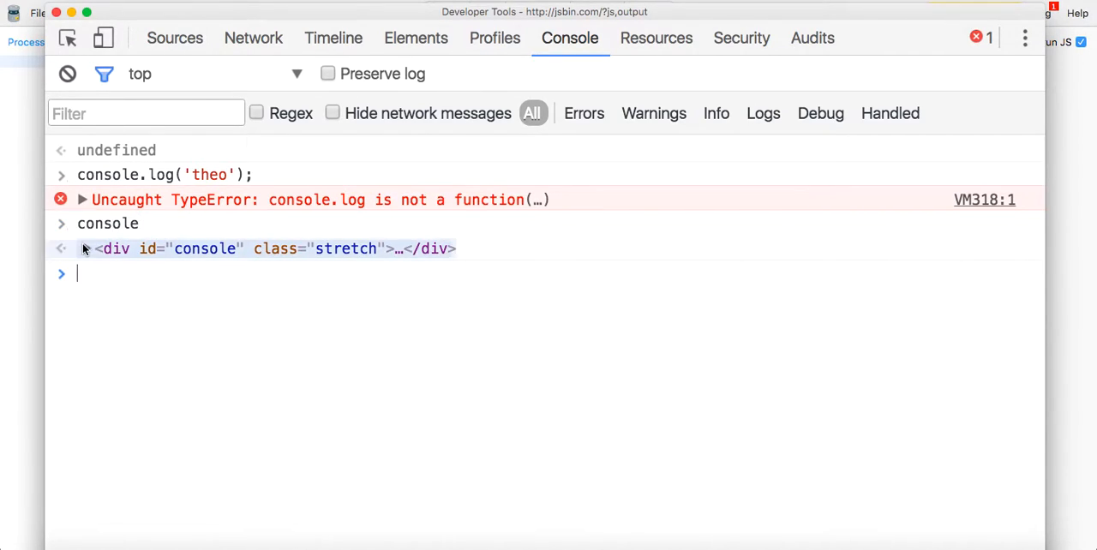
pyautogui.moveTo(68, 73)
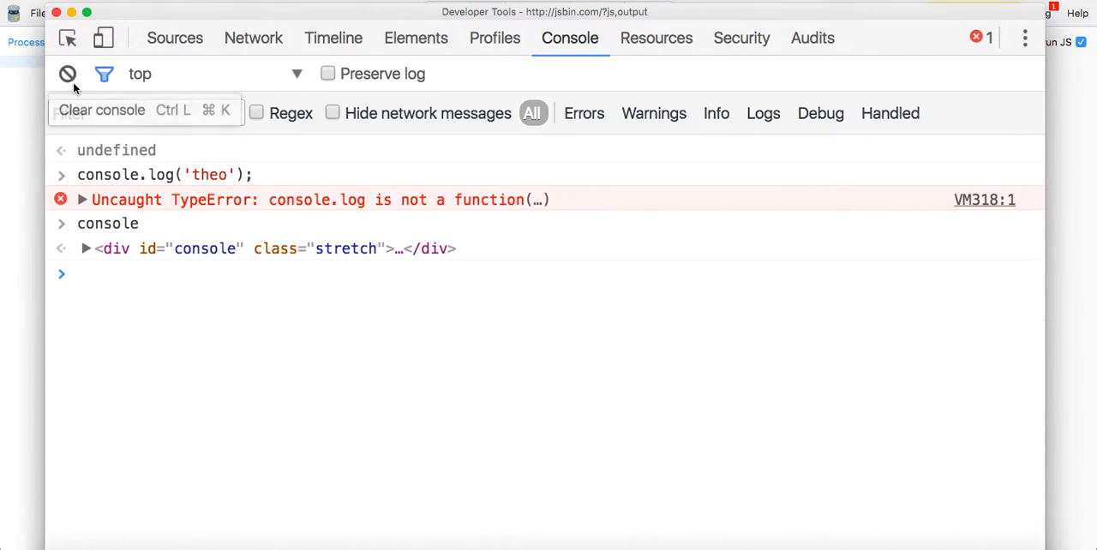
# Clear all existing console output.
pyautogui.click(68, 74)
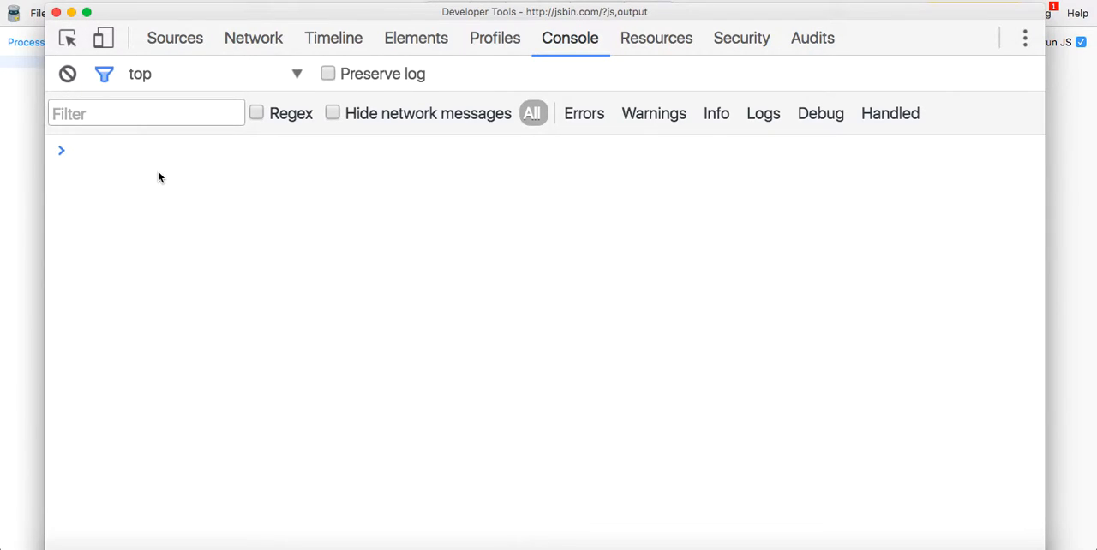
# Declare var logger = {} and clear the console.
pyautogui.write('var lo')
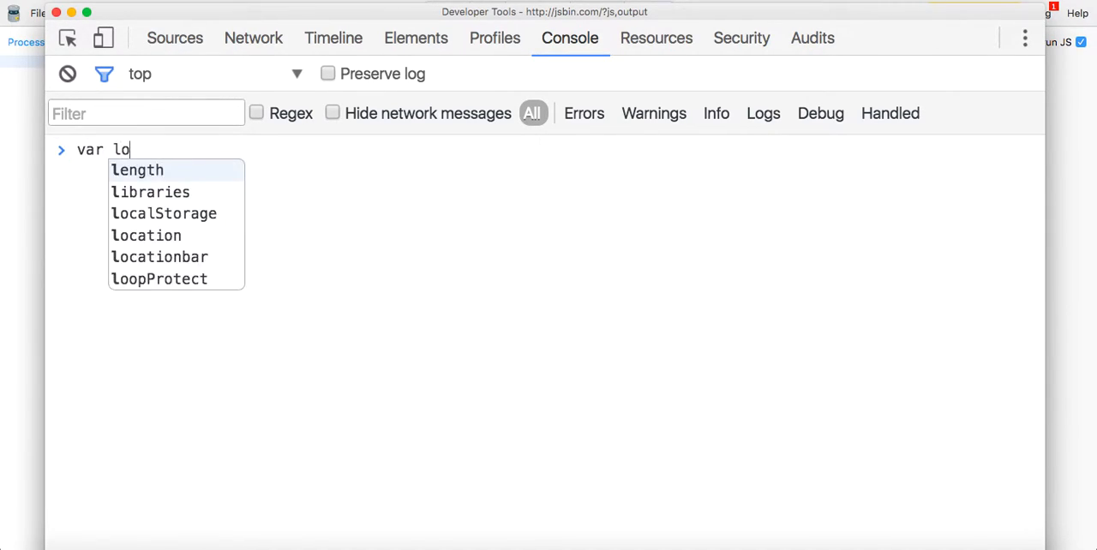
pyautogui.write('gger = {')
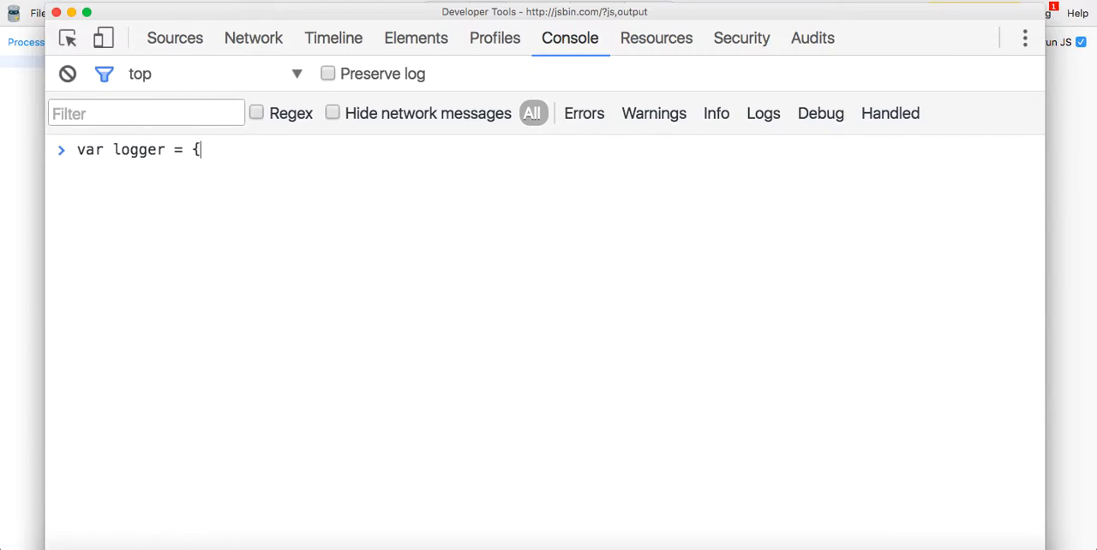
pyautogui.write('clear')
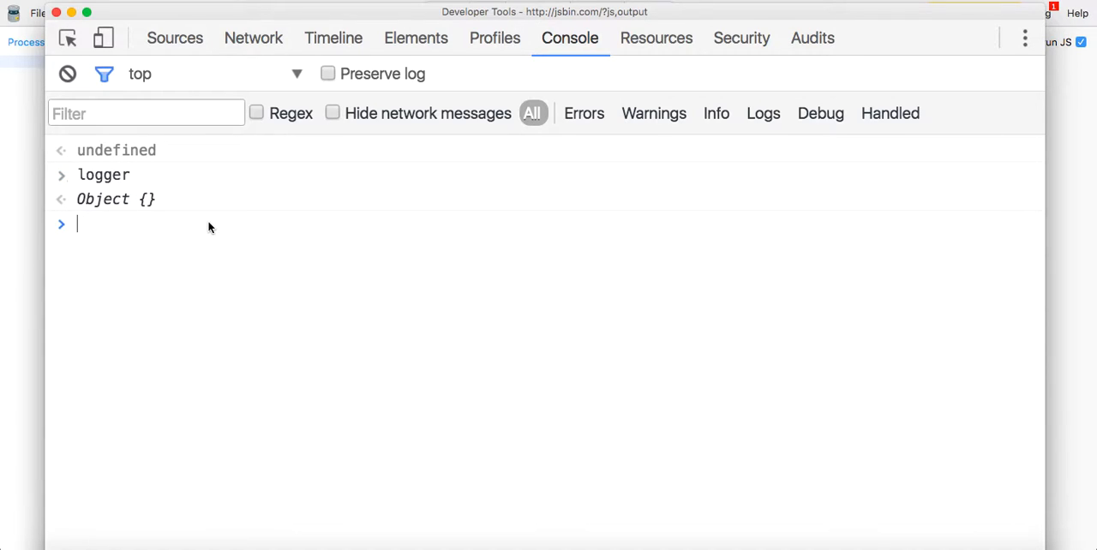
# Define logger.log = function(msg) alerting 'Logging' + msg.
pyautogui.write('logger')
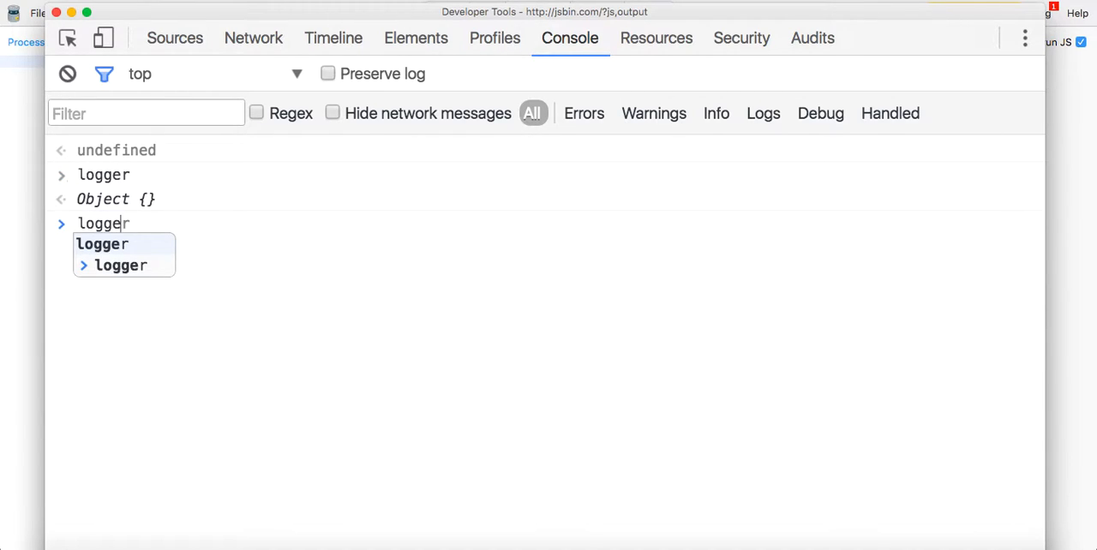
pyautogui.write('.')
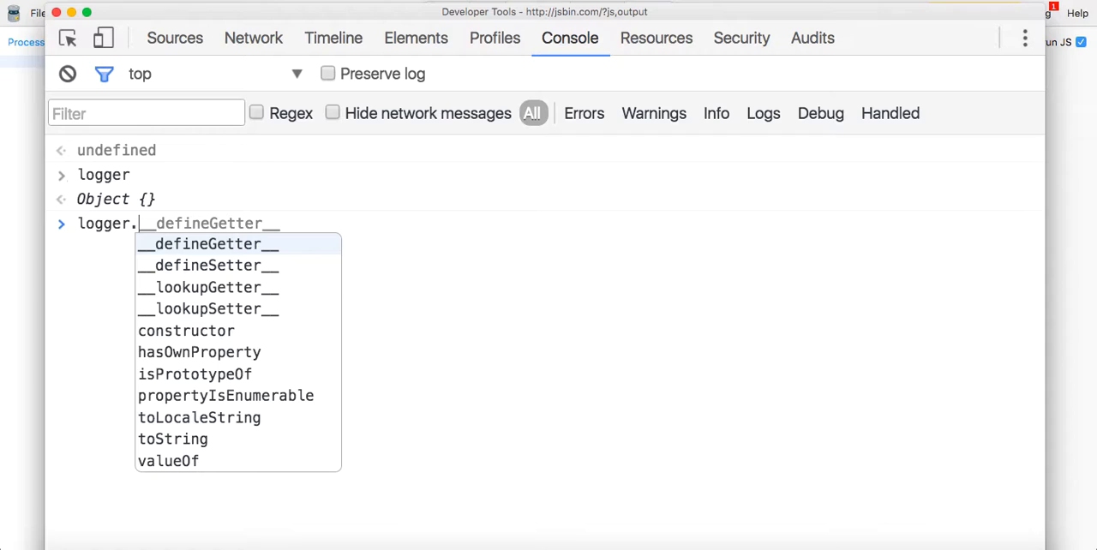
pyautogui.write('log')
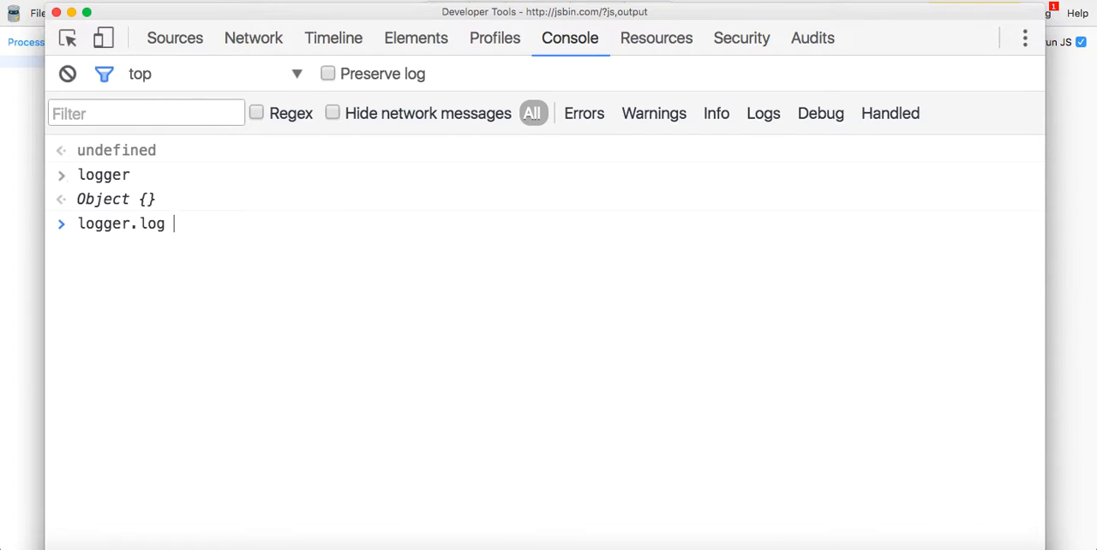
pyautogui.write('=')
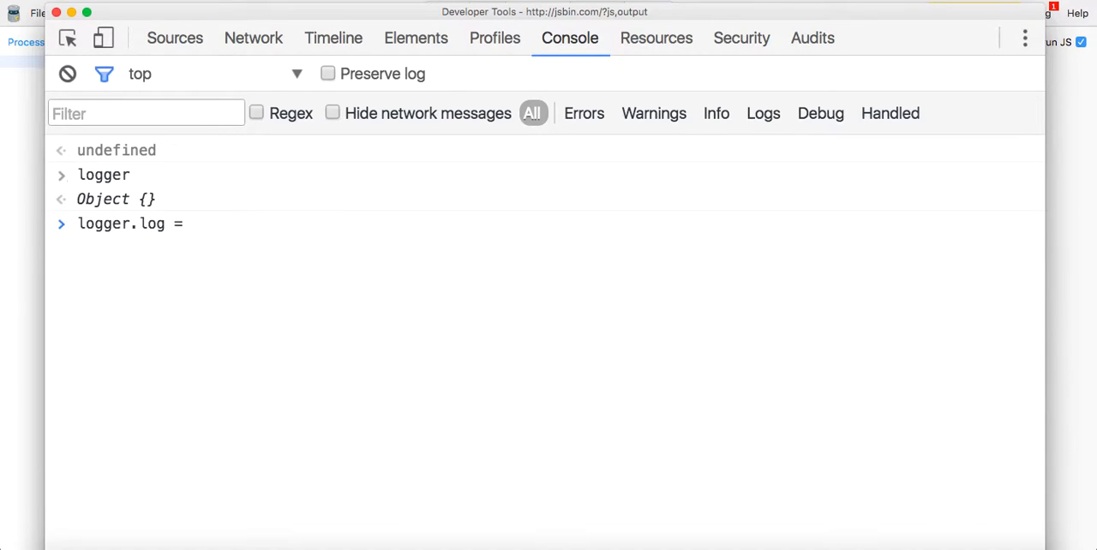
pyautogui.write('function')
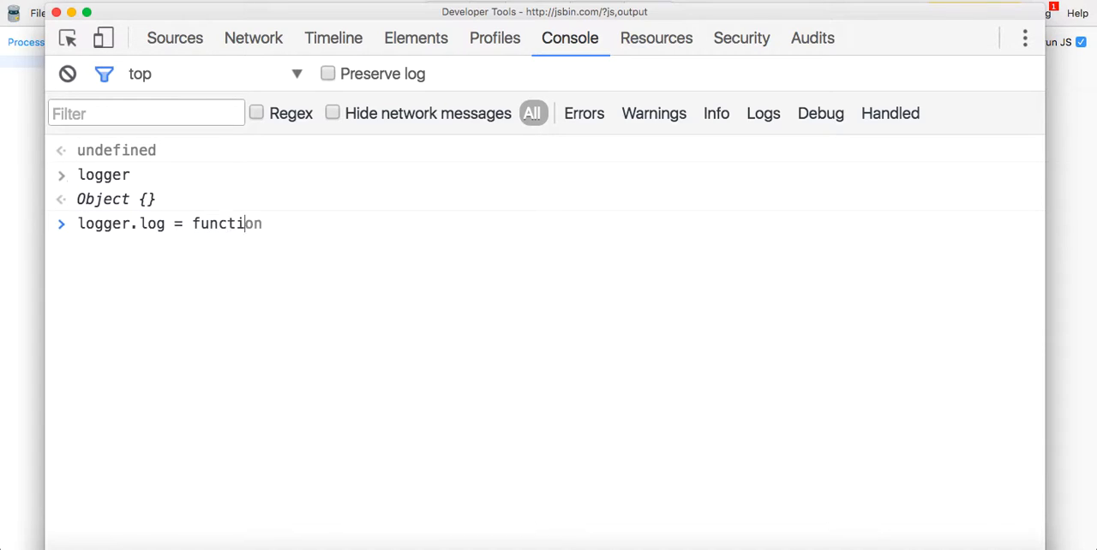
pyautogui.write('(msg) {')
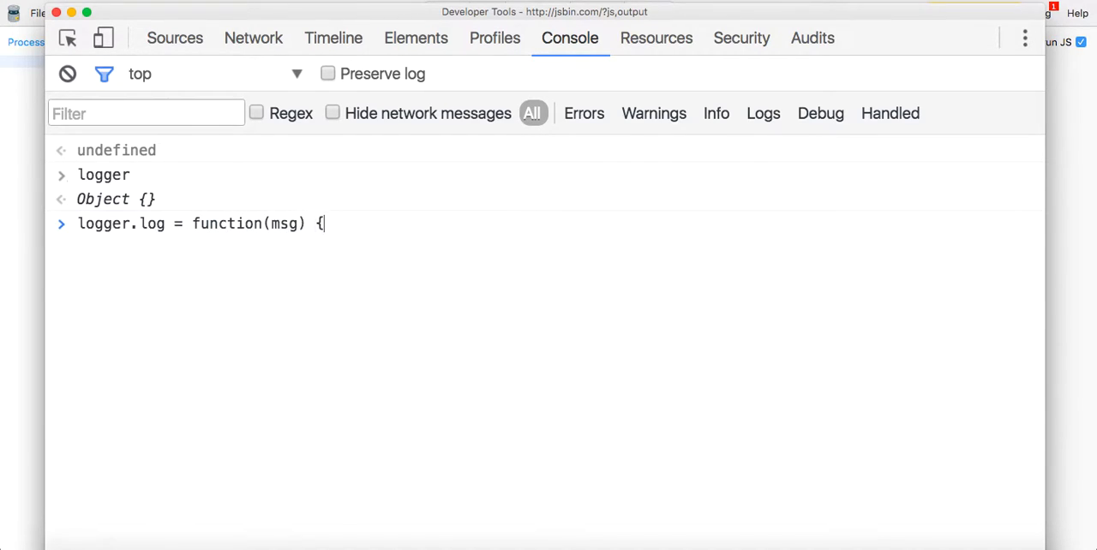
pyautogui.write('{')
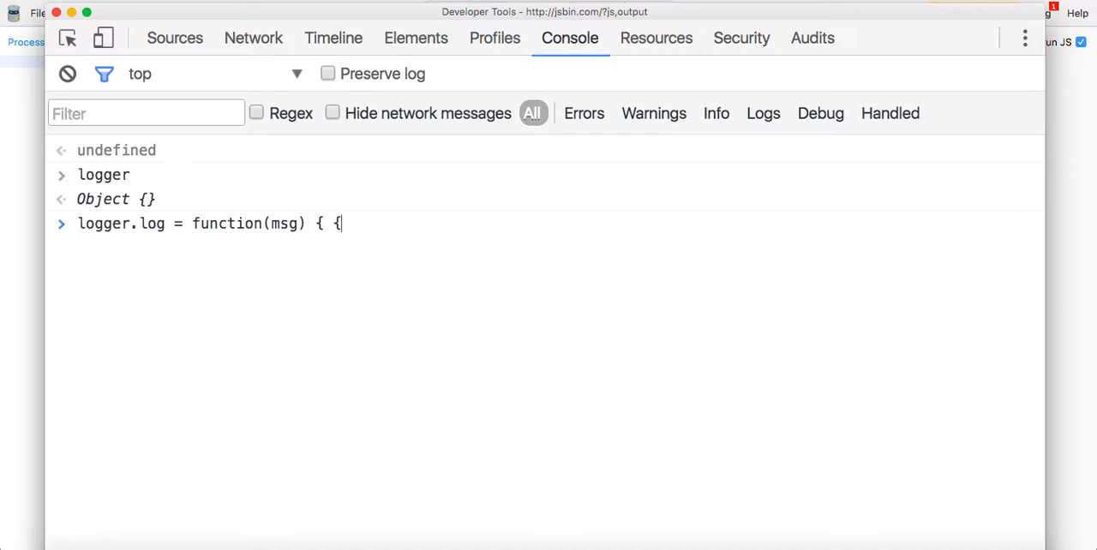
pyautogui.write('}')
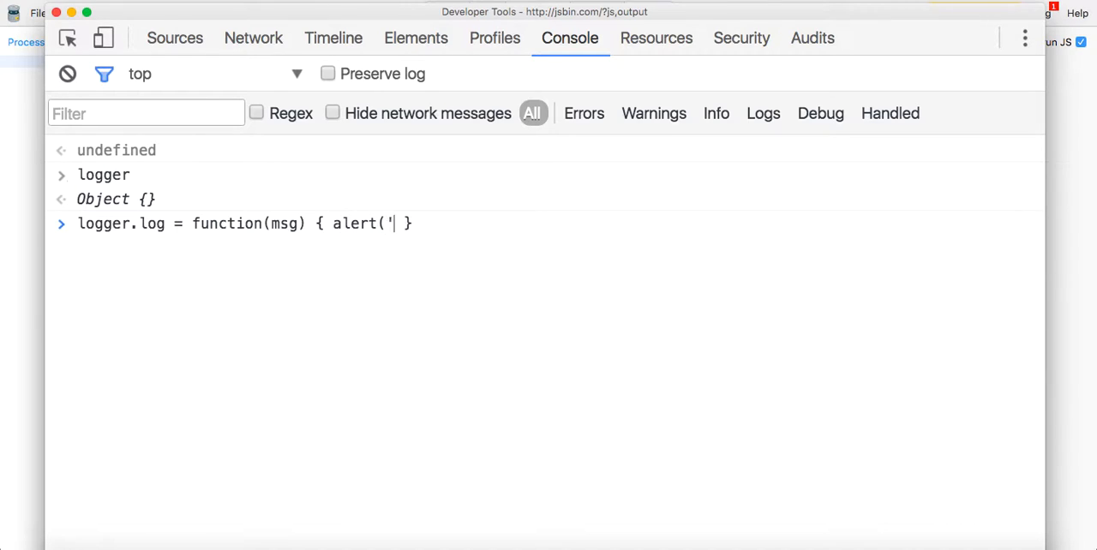
pyautogui.write("Logging'")
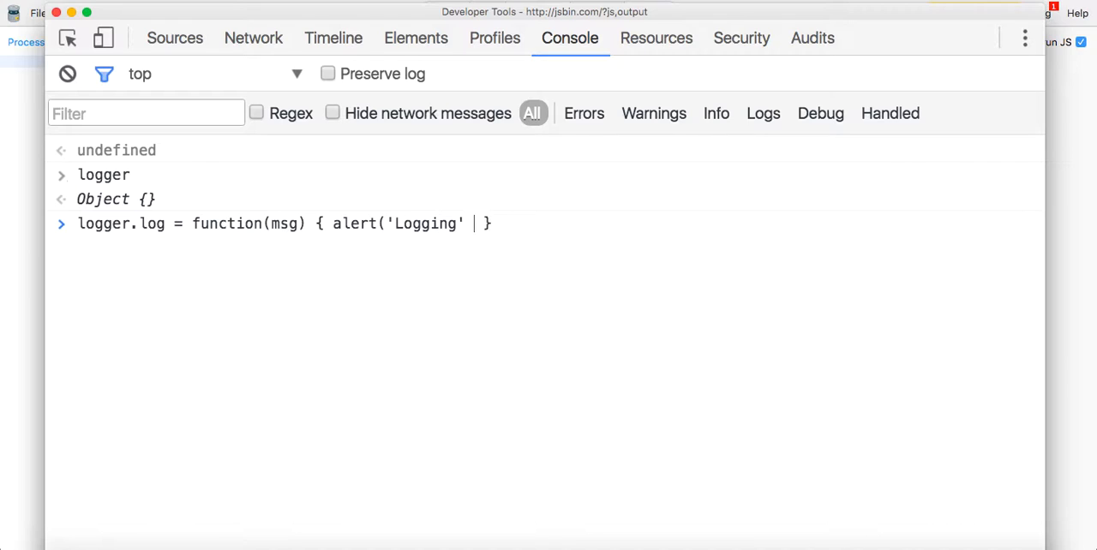
pyautogui.write('+ msg);')
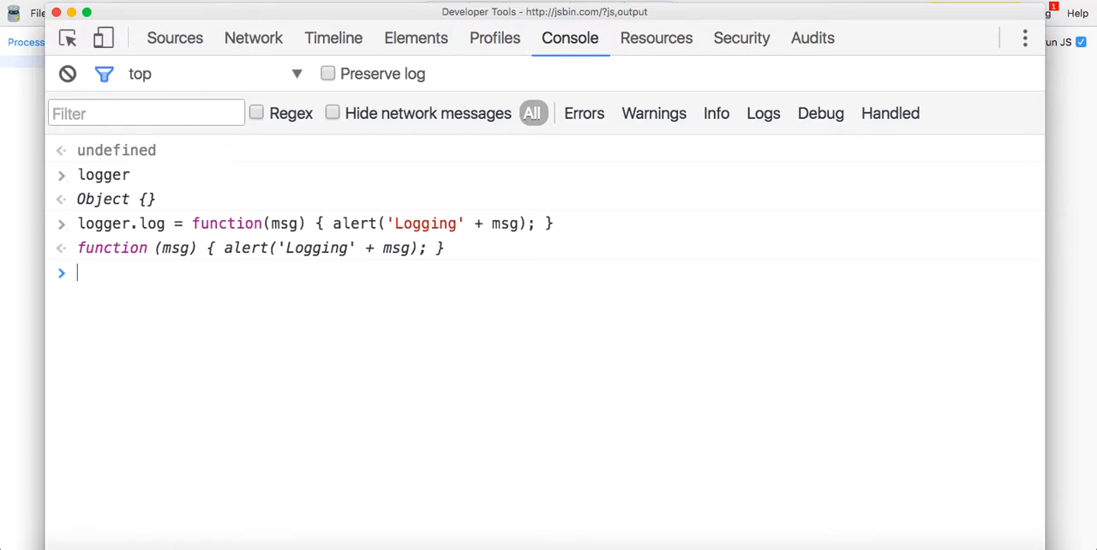
# Add logger.warn alerting 'Warning' + msg and logger.error throwing Error('Error' + msg).
pyautogui.write("logger.log = function(msg) { alert('Logging' + msg); }")
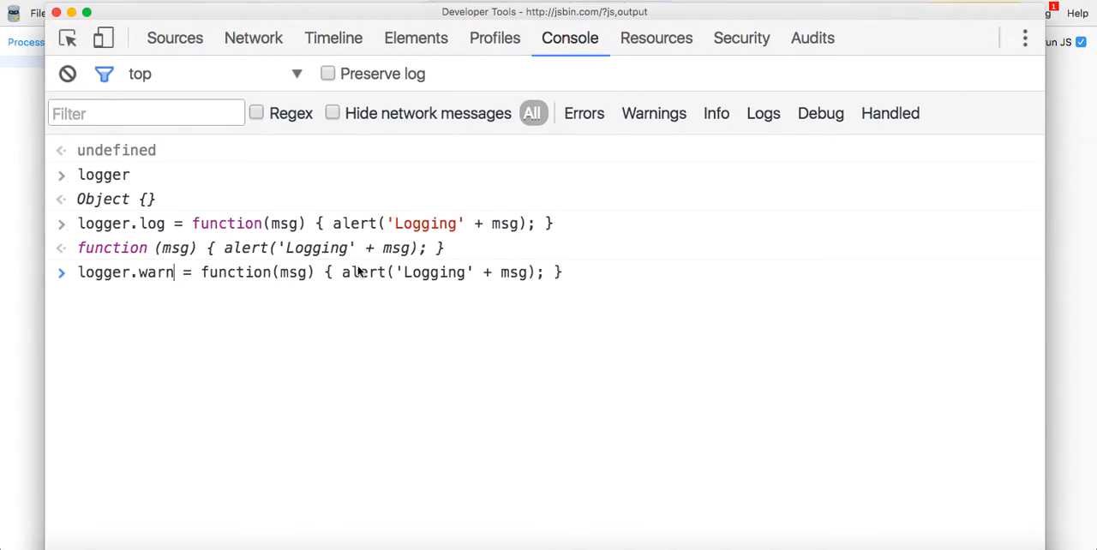
pyautogui.write('W')
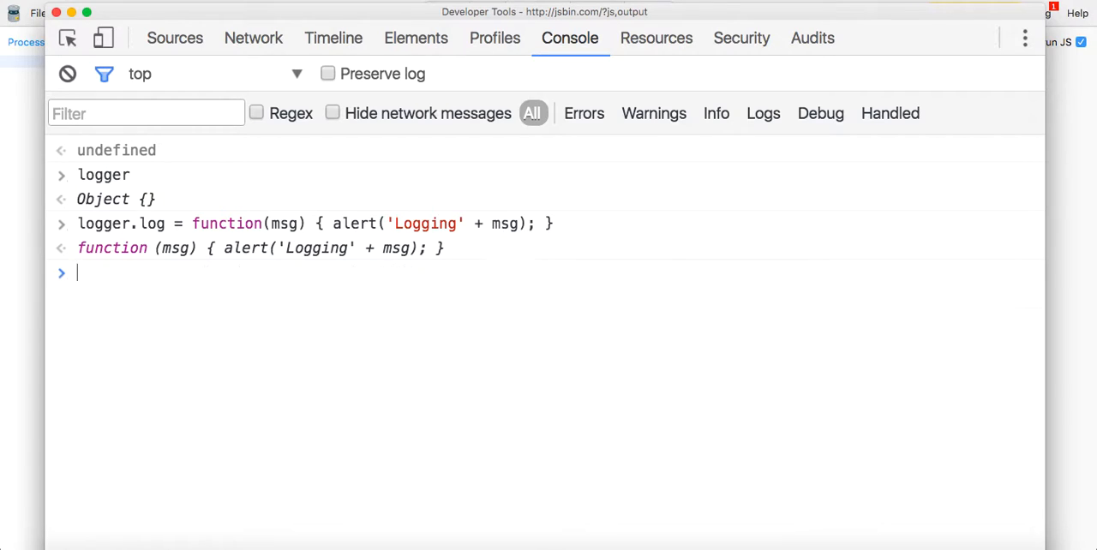
pyautogui.write('logger')
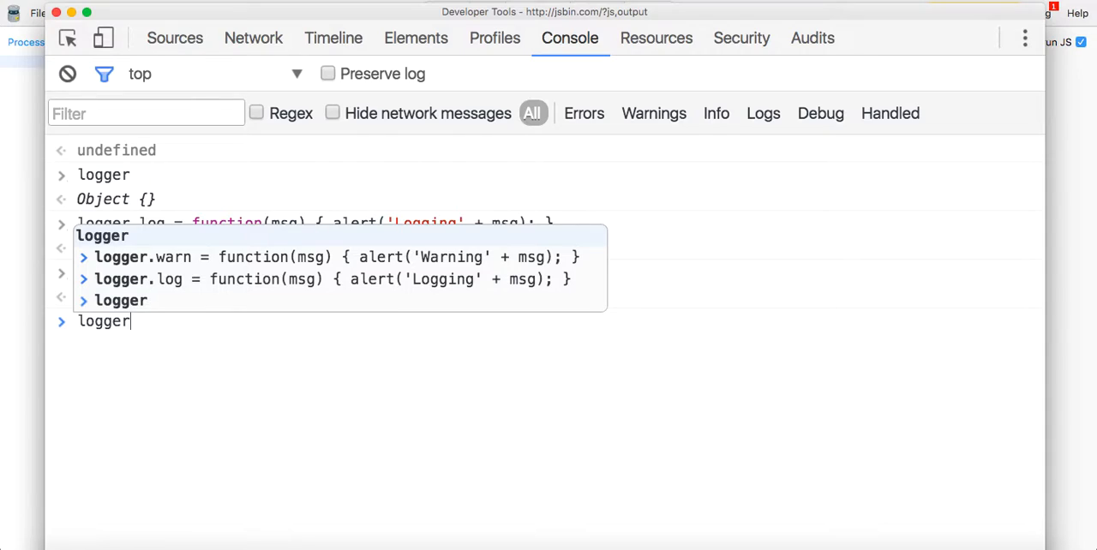
pyautogui.write('.error')
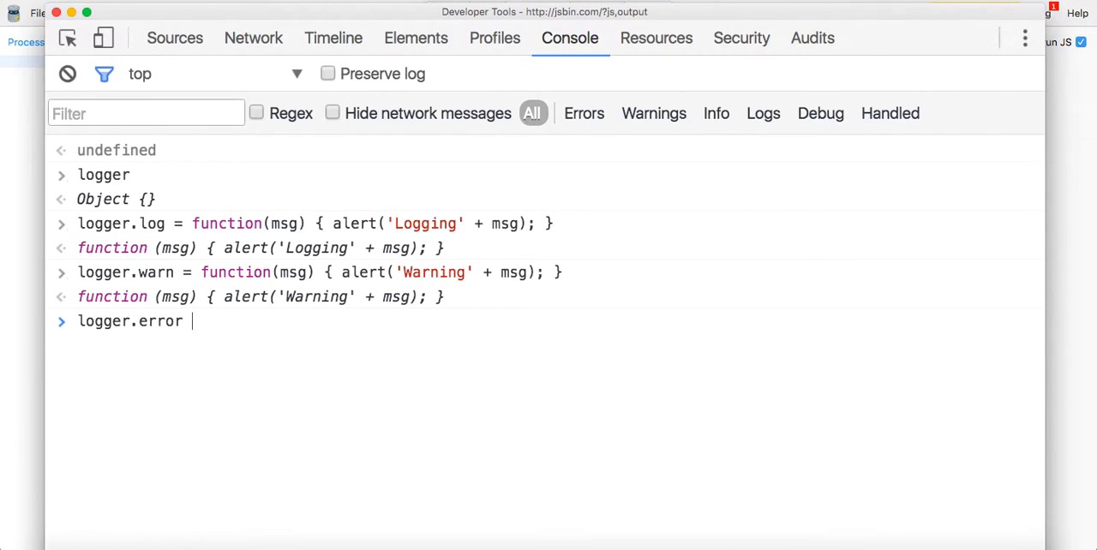
pyautogui.write('= function(msg) { throw ne')
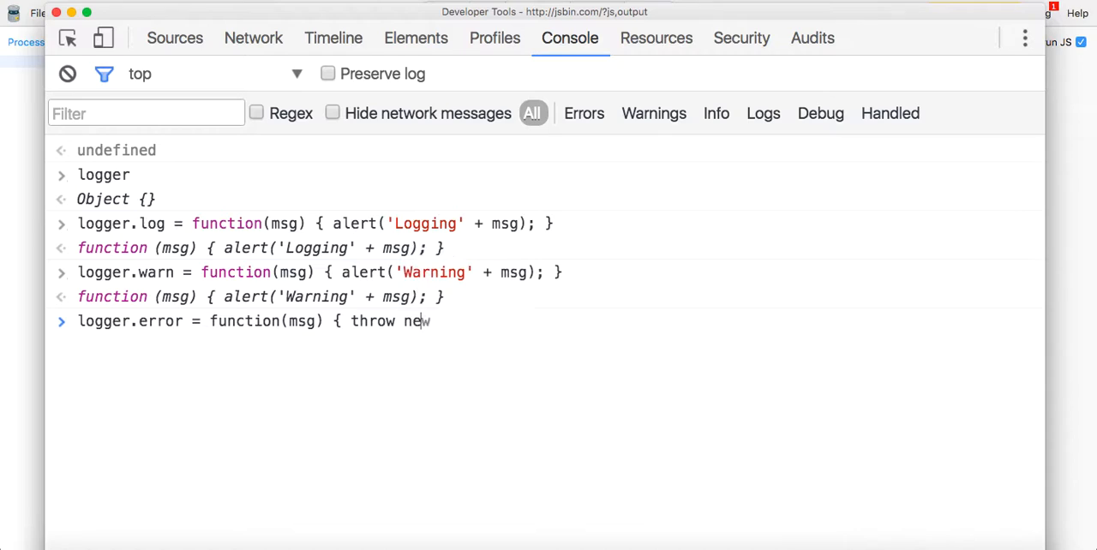
pyautogui.write("Error('Erro")
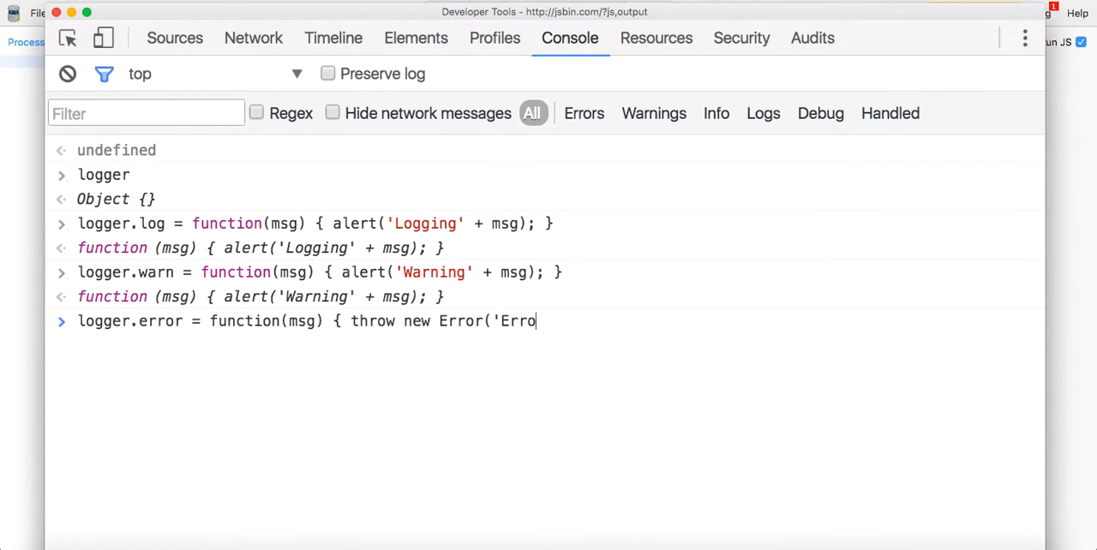
pyautogui.write("r' + ms")
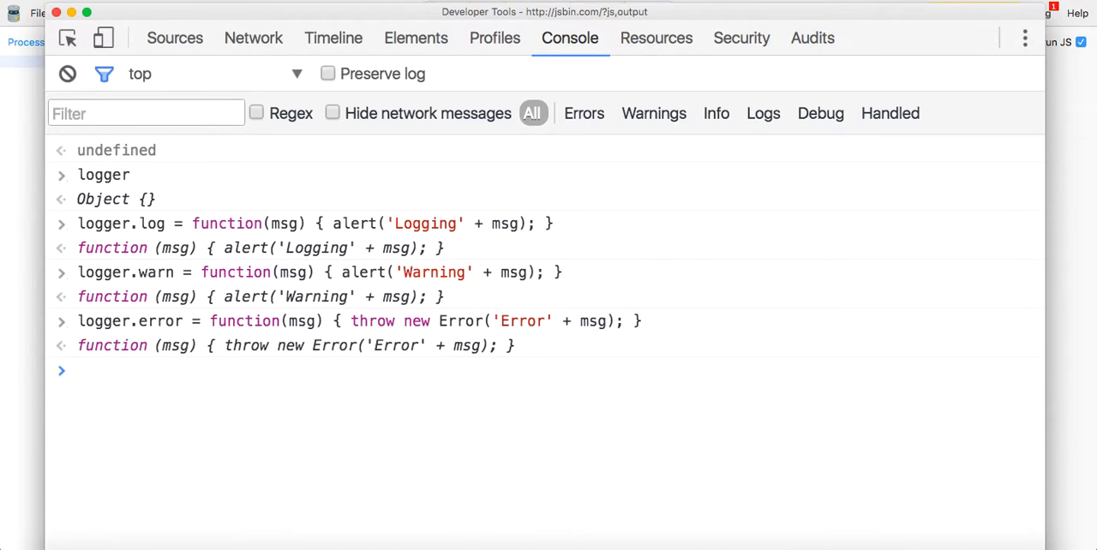
# Retry logger.info = function(msg) alerting 'Info about ' + msg, then clear the console.
pyautogui.write('logger.info')
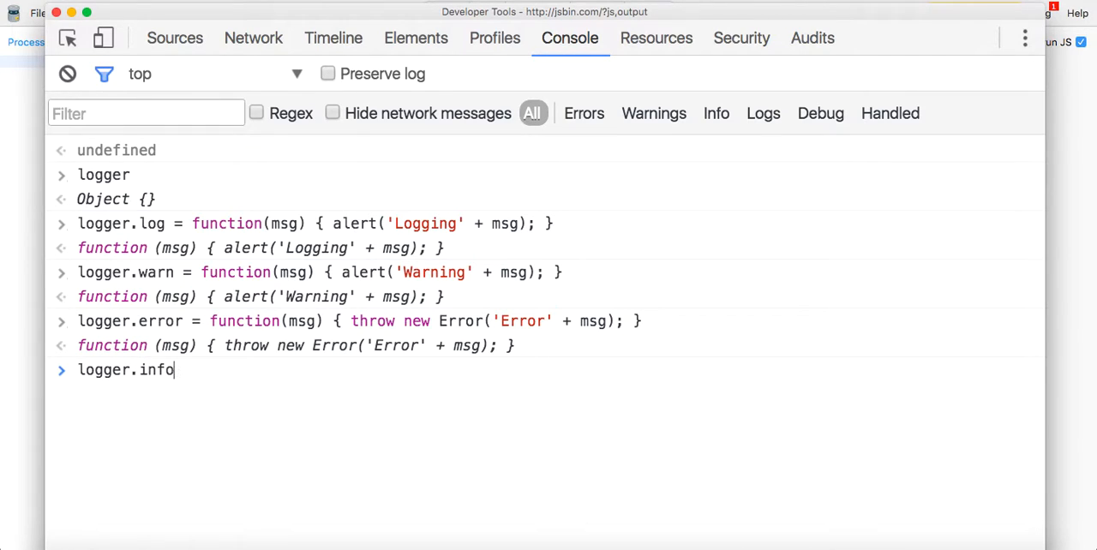
pyautogui.write('(msg')
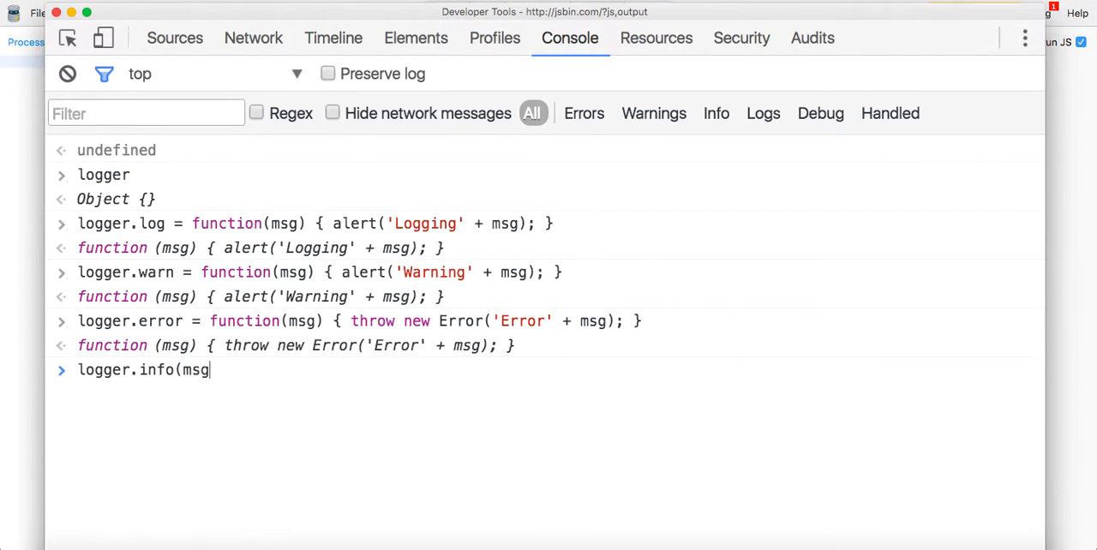
pyautogui.write(") { alert('Info about '")
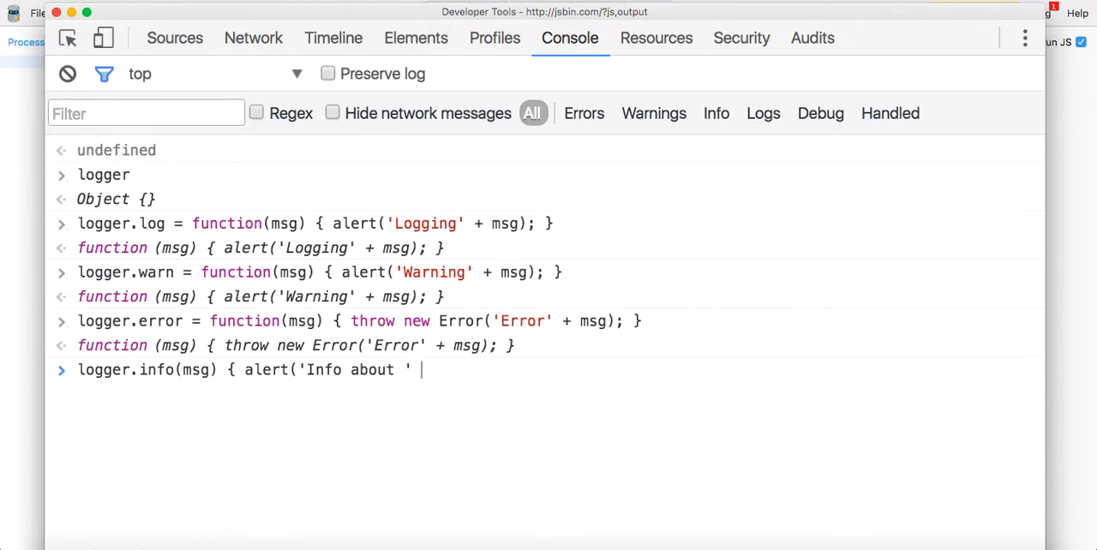
pyautogui.write('+ msg')
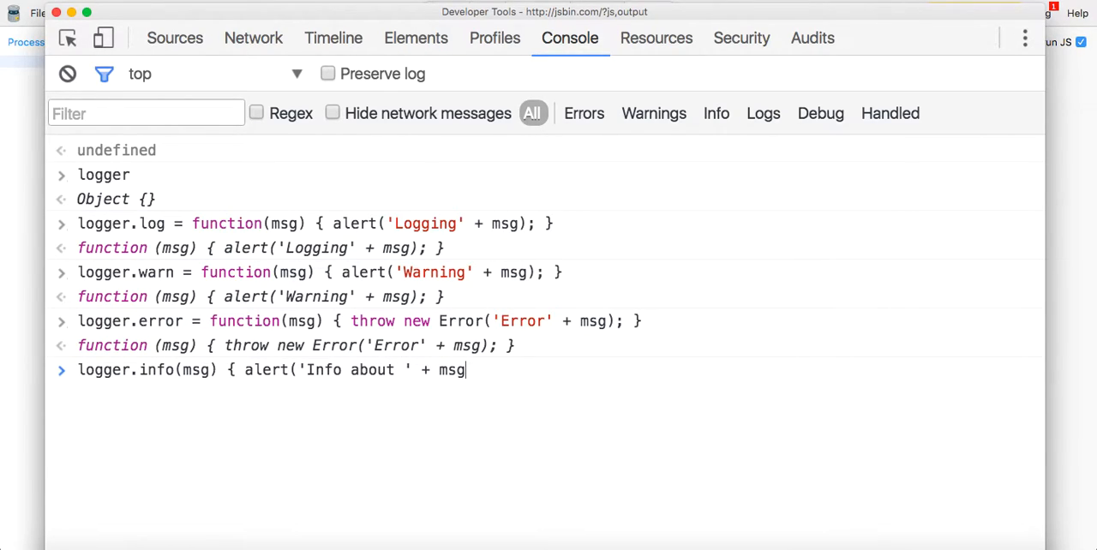
pyautogui.write("'")
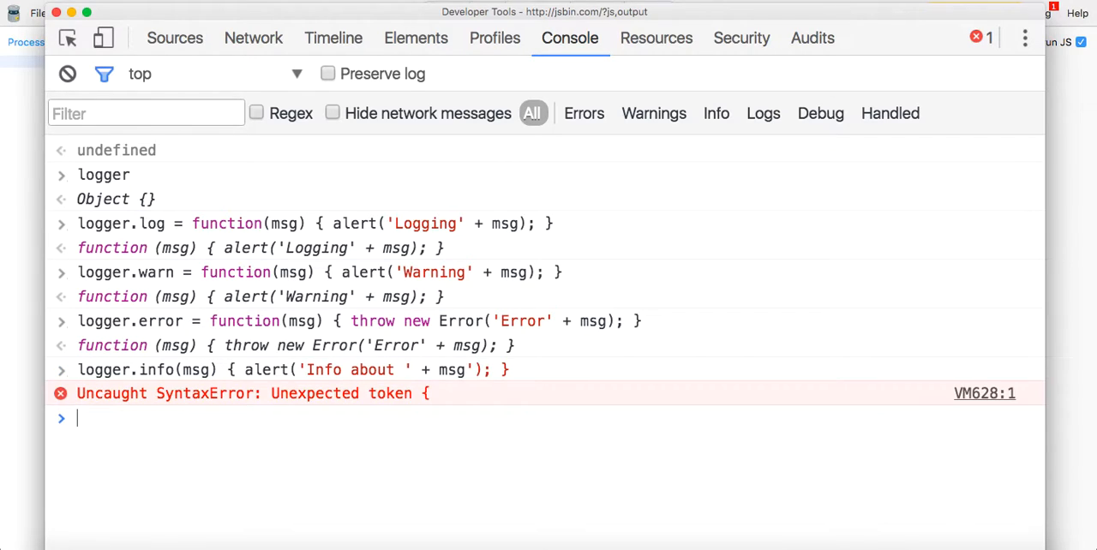
pyautogui.write("logger.info(msg) { alert('Info about ' + msg'); }")
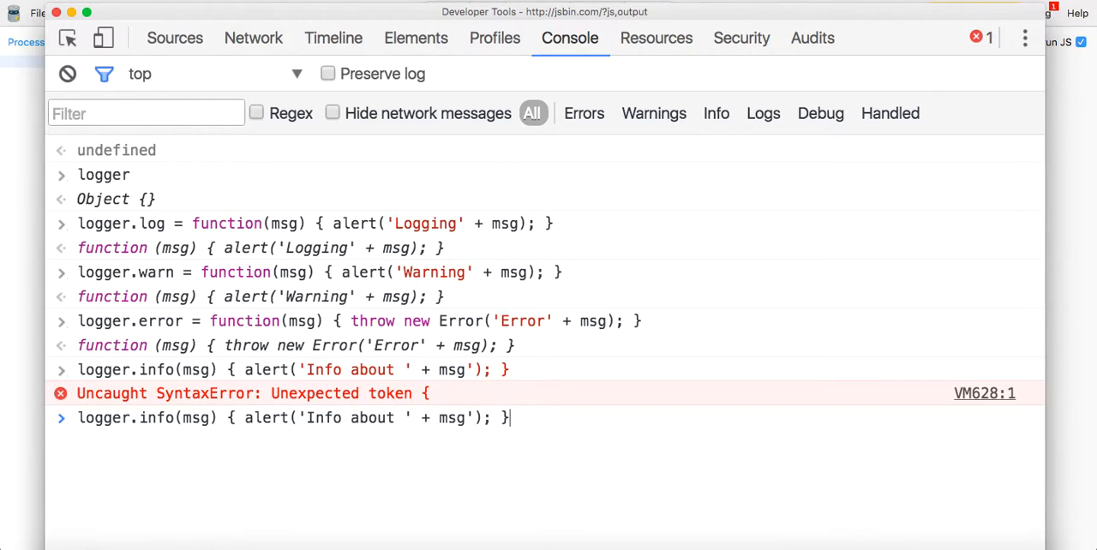
pyautogui.moveTo(223, 429)
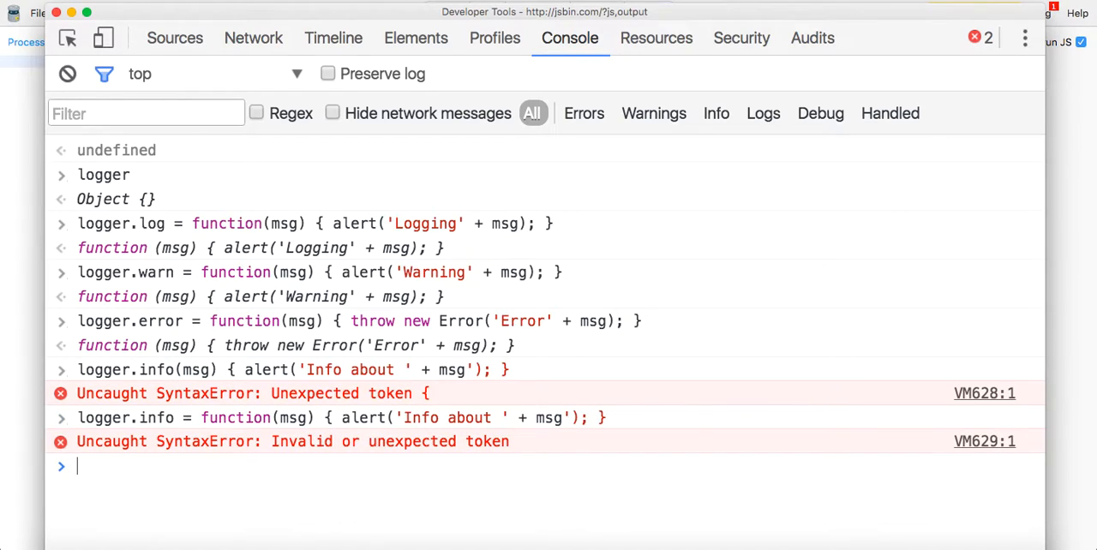
pyautogui.write("logger.info = function(msg) { alert('Info about ' + msg'); }")
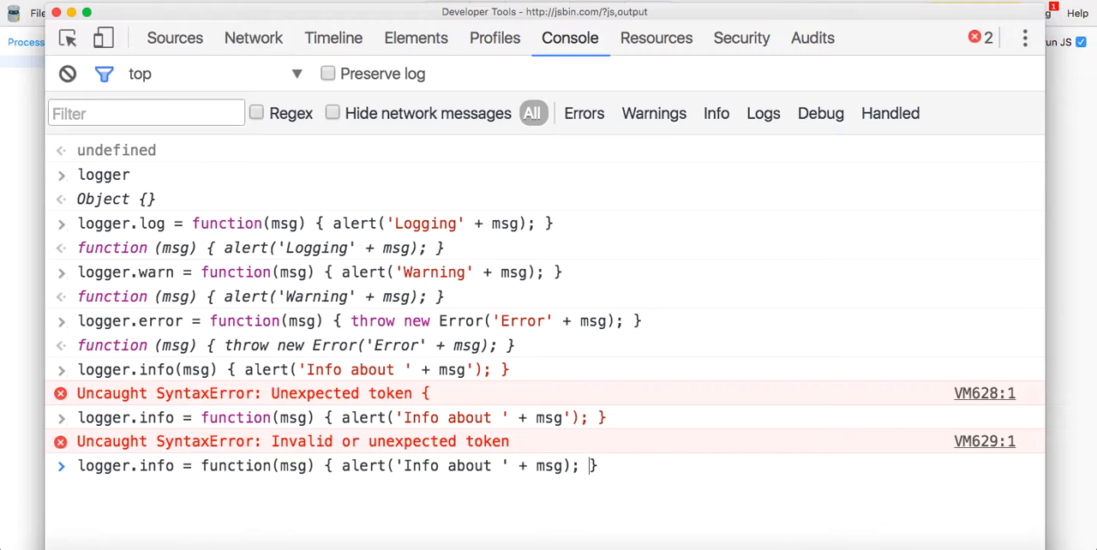
pyautogui.write('clear(')
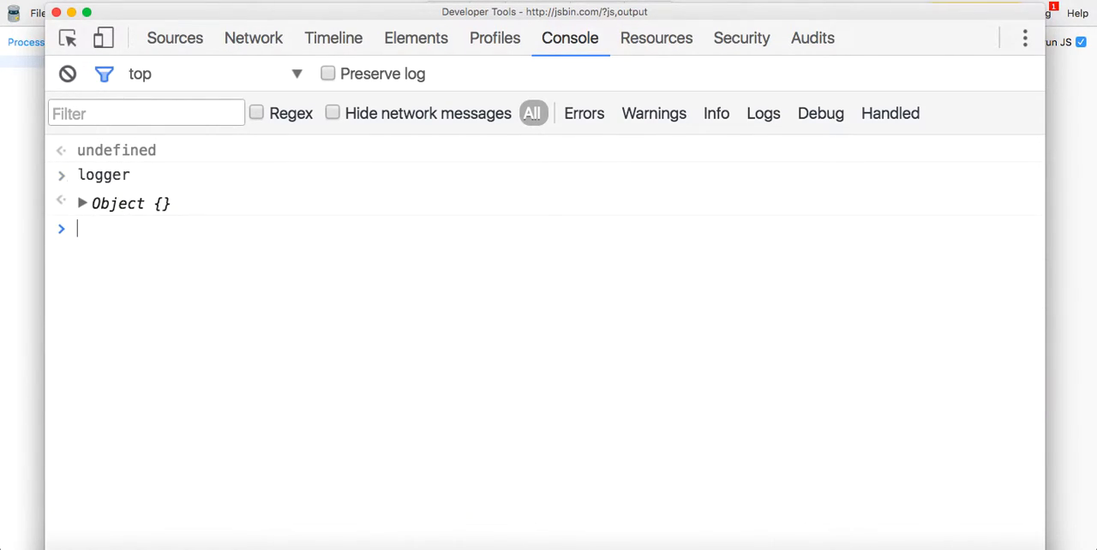
# Expand the logger object to check its info method, then collapse it.
pyautogui.click(83, 204)
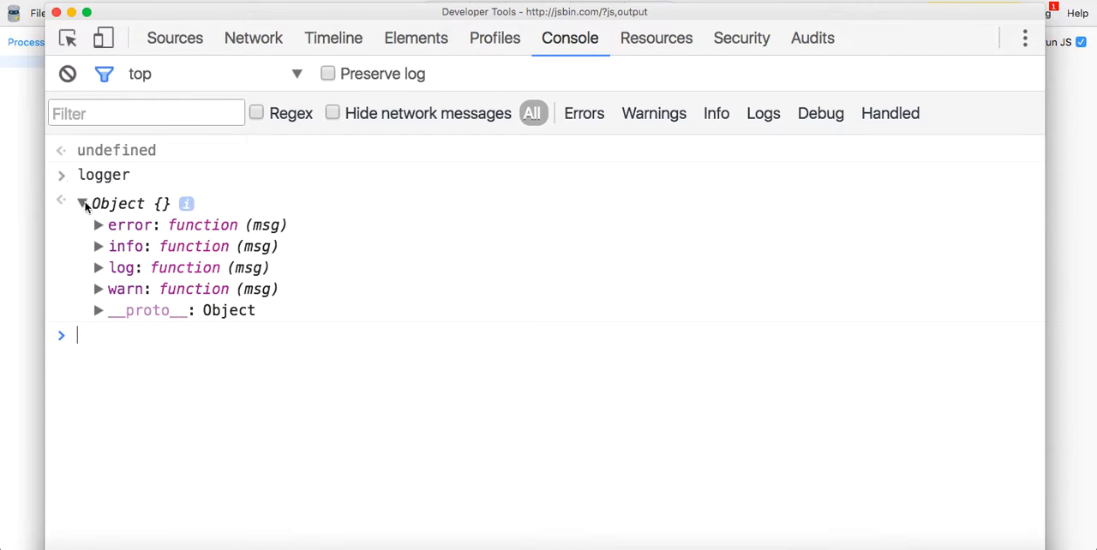
pyautogui.click(98, 289)
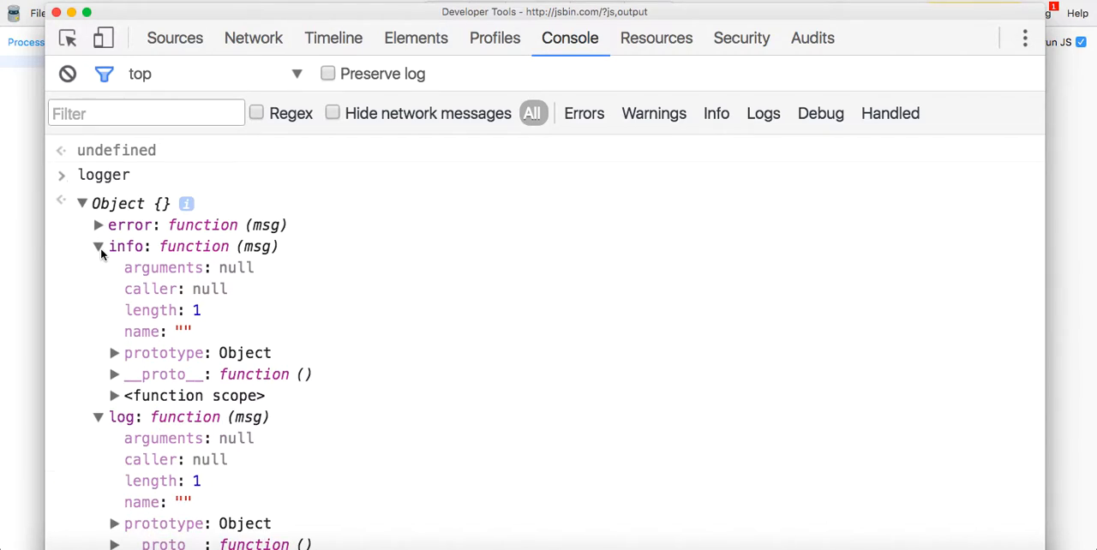
pyautogui.click(81, 203)
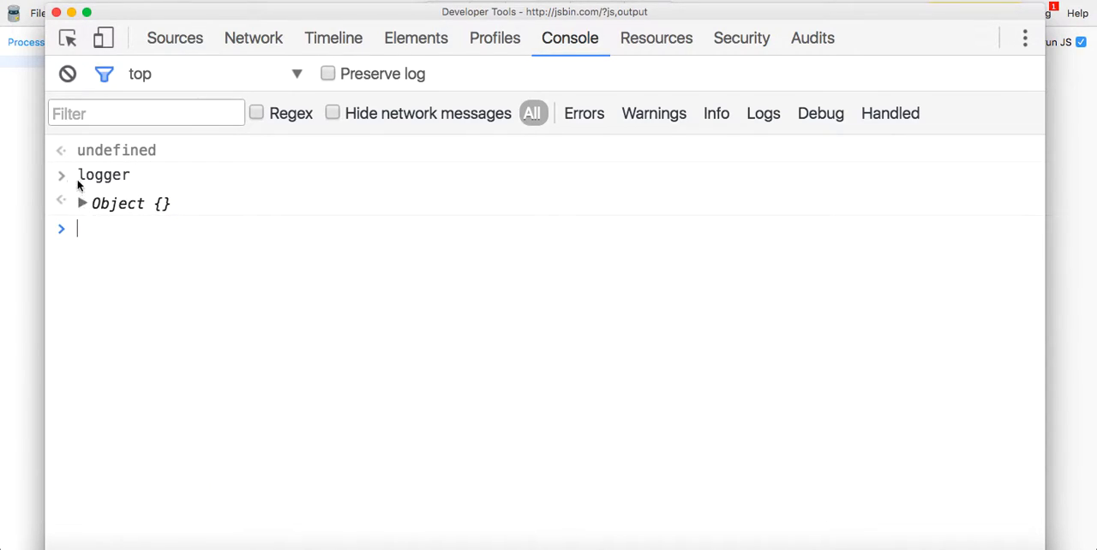
pyautogui.moveTo(133, 241)
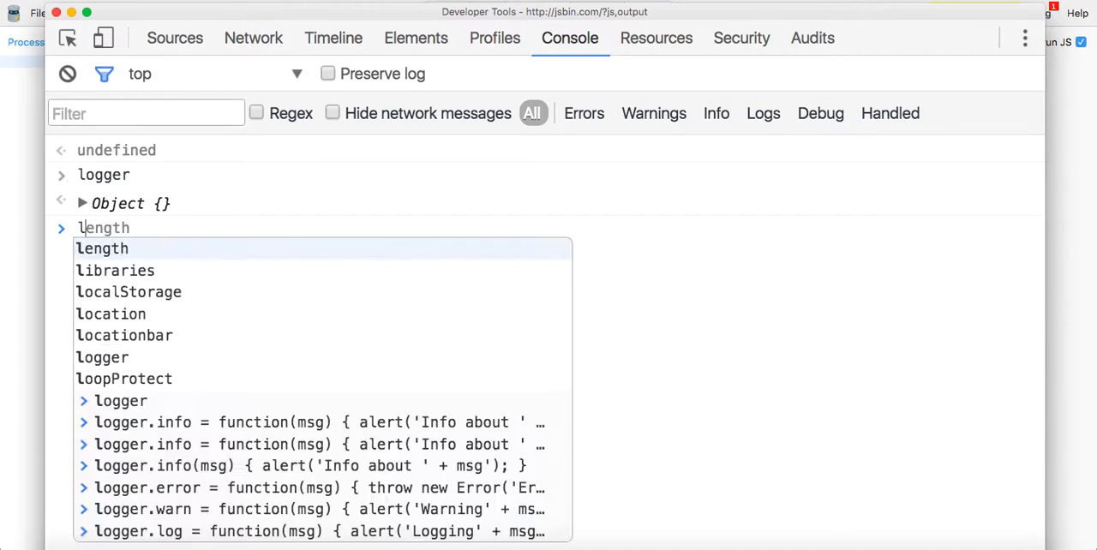
# Run logger.log("Hello world") and dismiss the 'LoggingHello world' alert.
pyautogui.write('logger.log("')
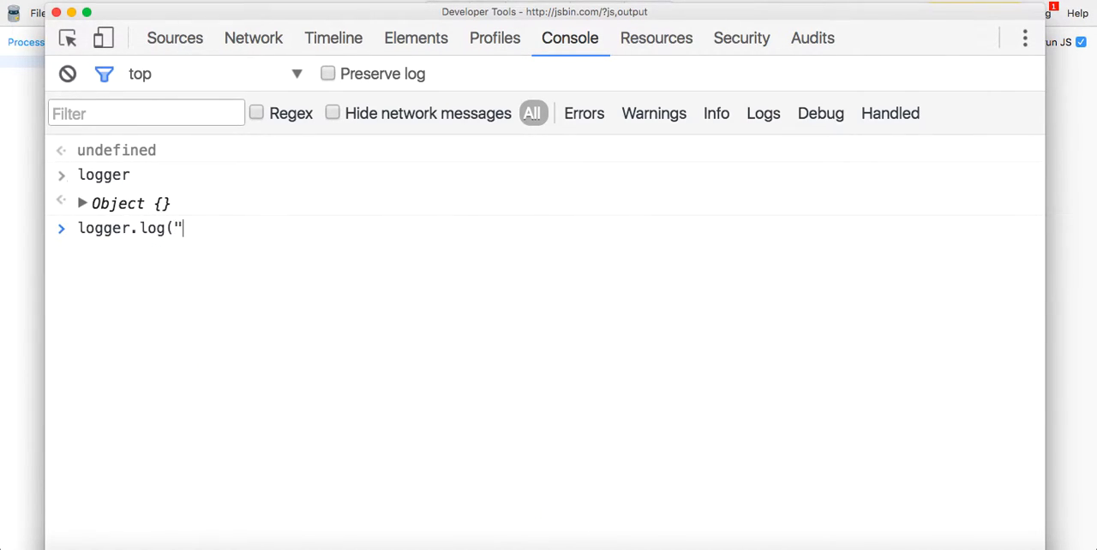
pyautogui.write('Hello world')
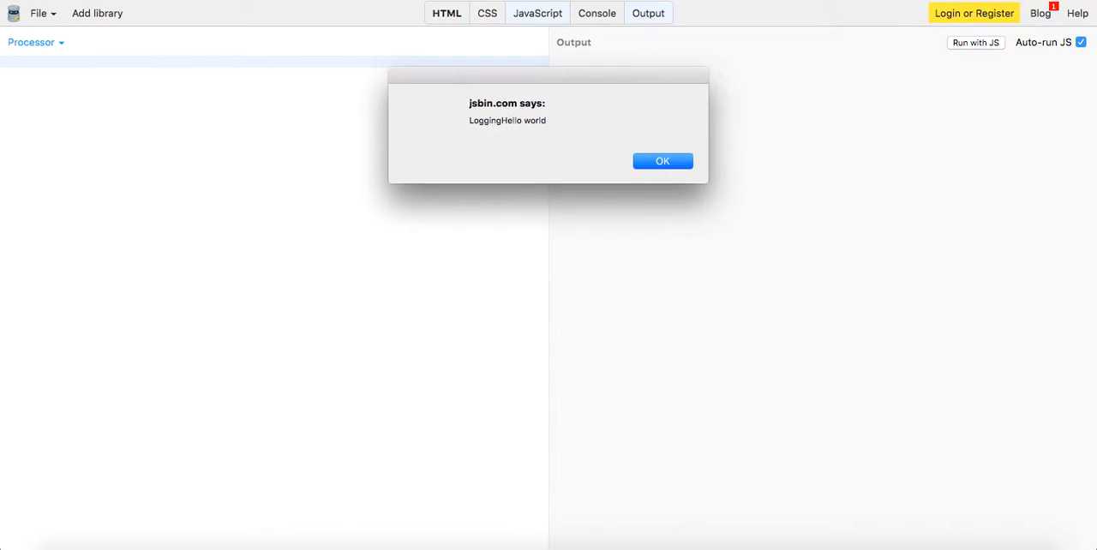
pyautogui.click(662, 161)
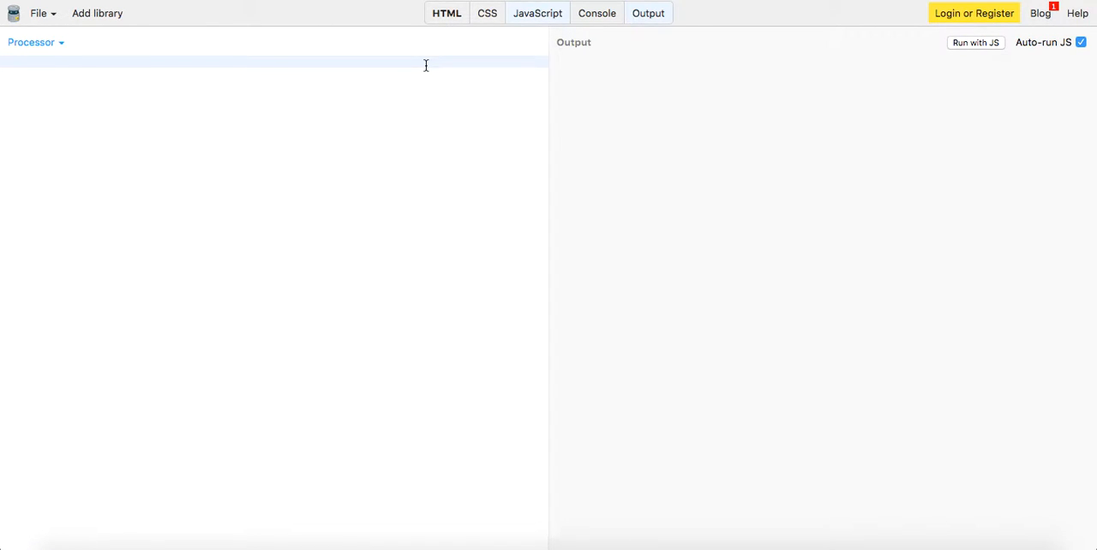
# Run logger.log in JS Bin, check its Console, then start var logger declaration.
pyautogui.write('logger.log("Hello world");')
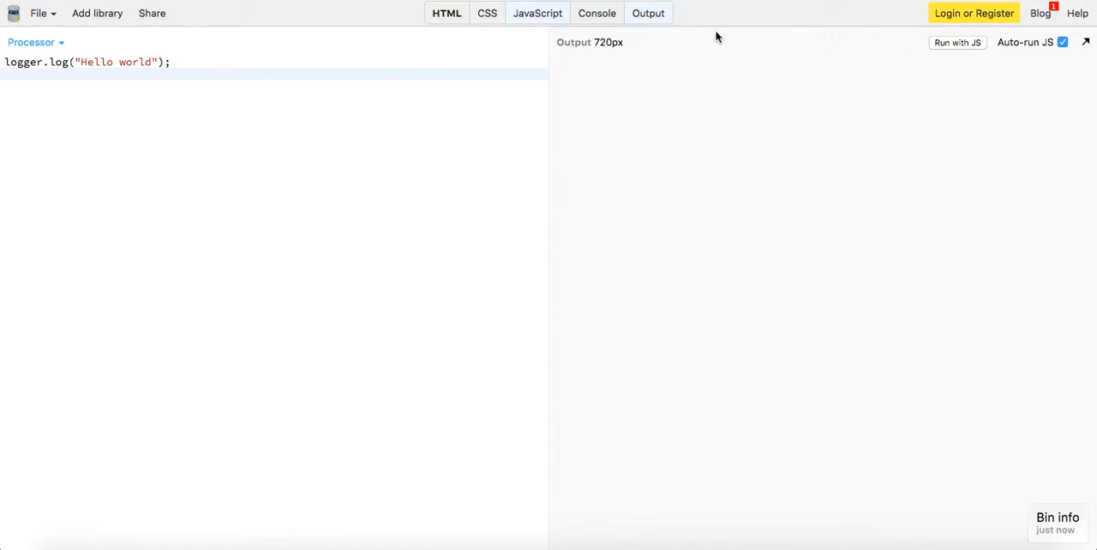
pyautogui.click(596, 13)
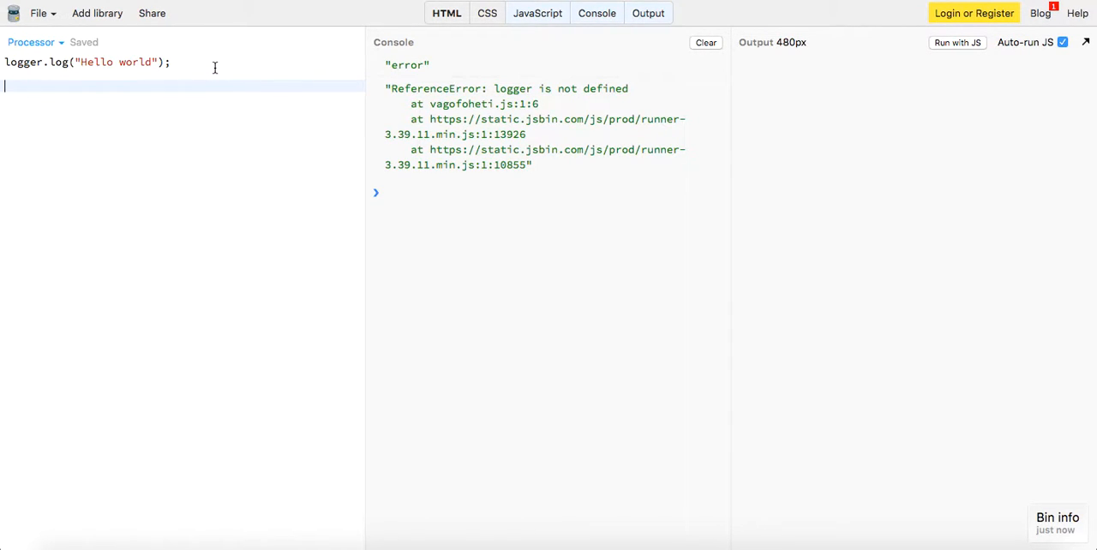
pyautogui.write('var logger = {')
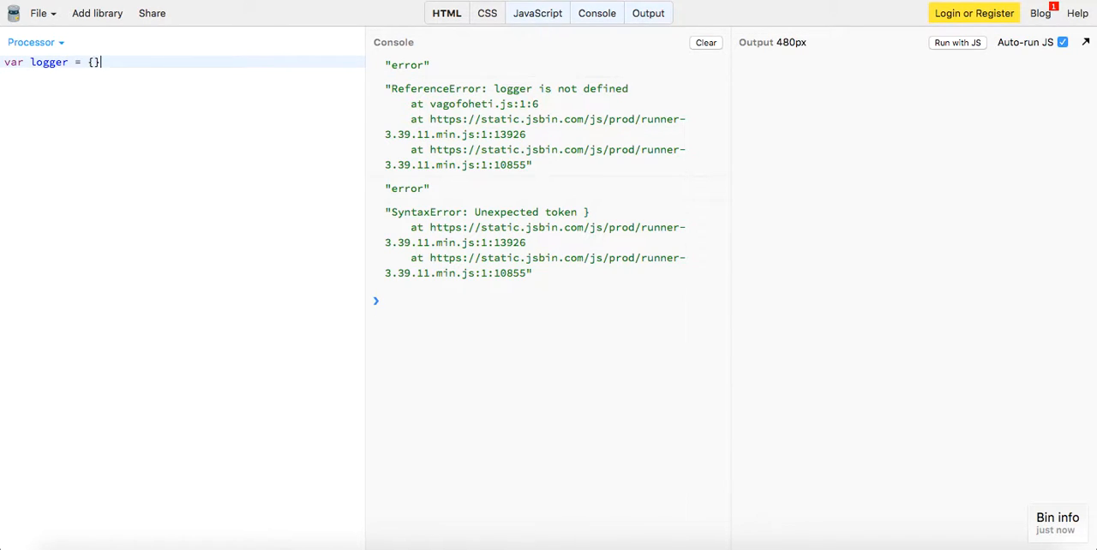
# Write logger.log = function(msg){ alert('LOGGING' + msg); } in the JavaScript panel.
pyautogui.write('logger.log = function(msg')
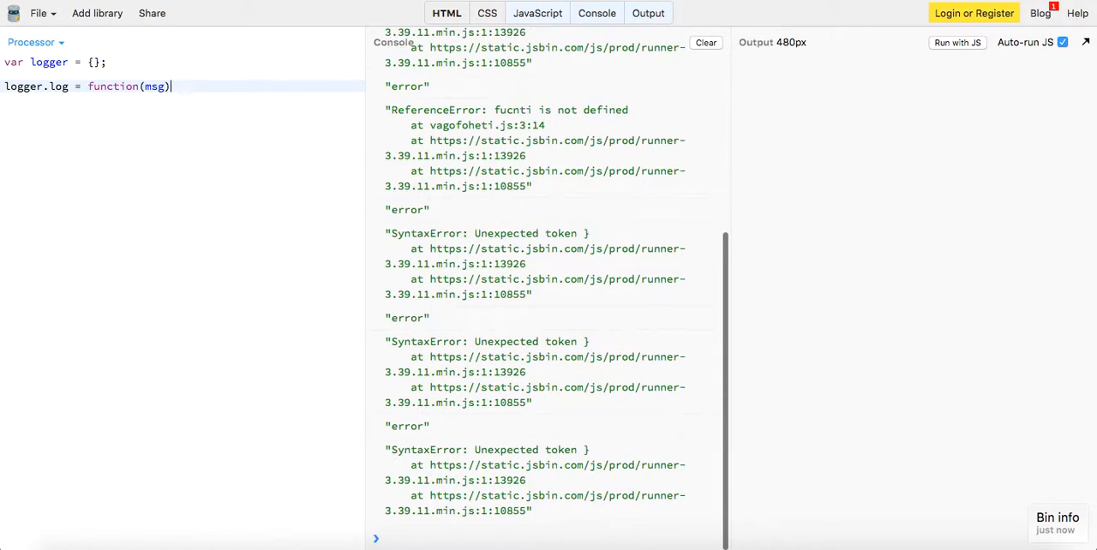
pyautogui.write('{')
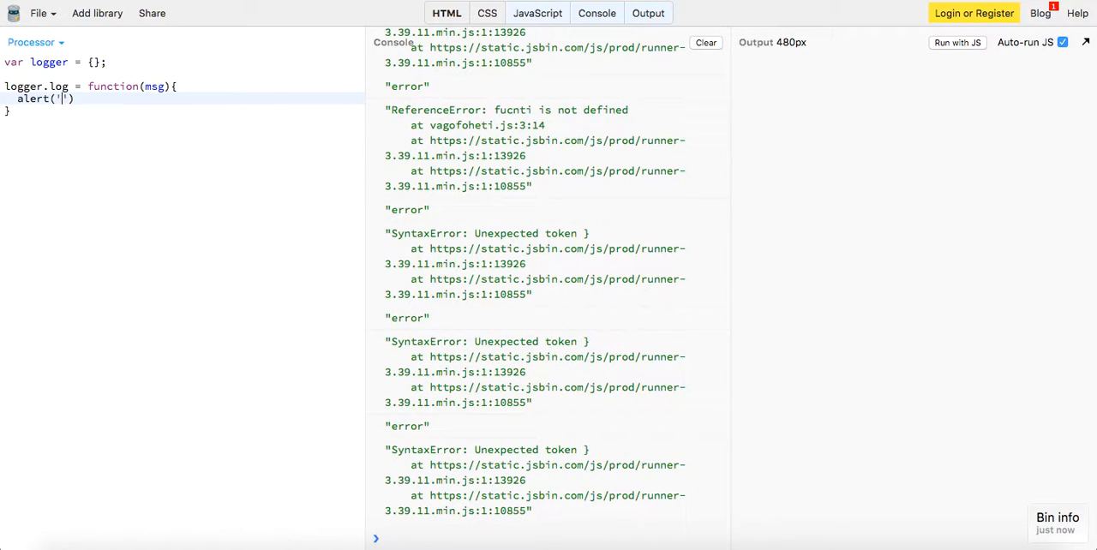
pyautogui.write('LOGGIN')
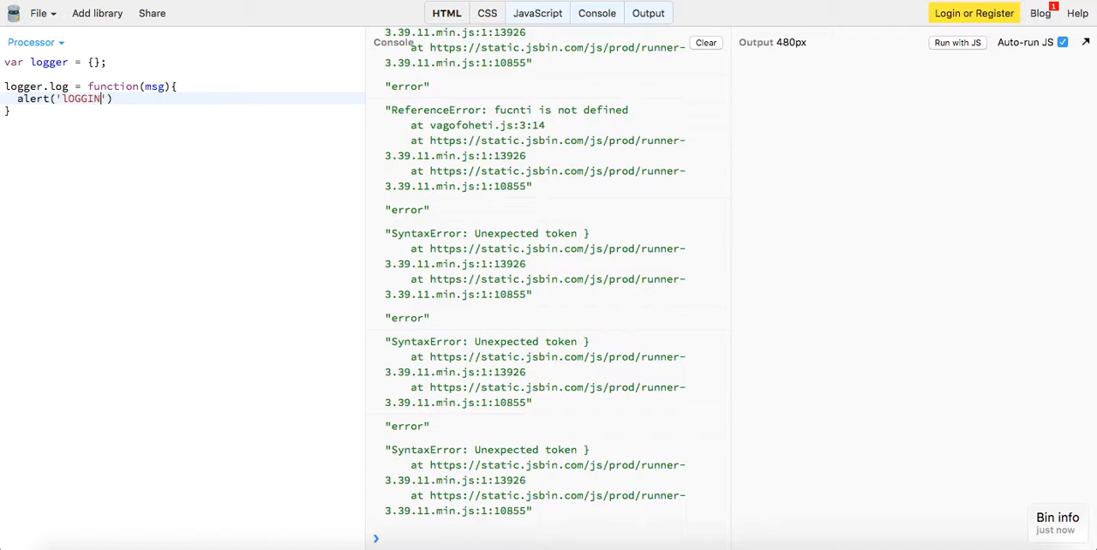
pyautogui.write('G')
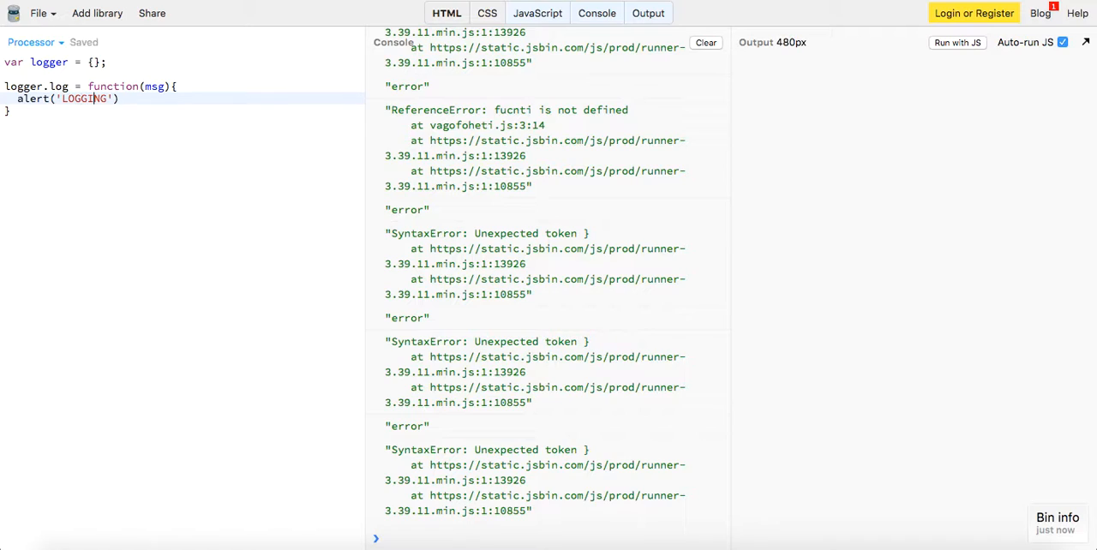
pyautogui.write('+ msg')
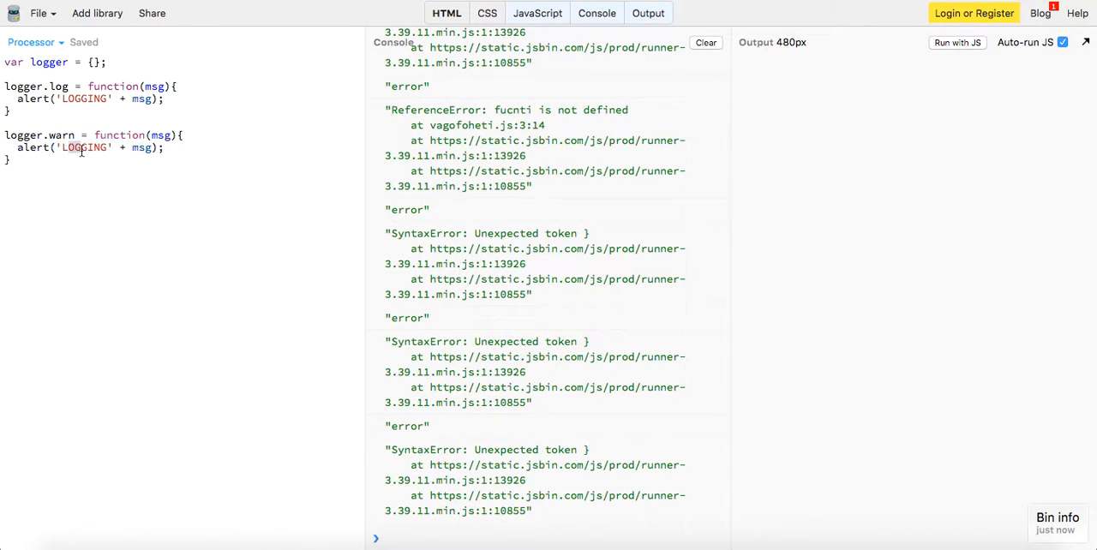
# Finish warn's 'WARNING' alert, rename the copied method to logger.error, and clear its body.
pyautogui.write('WARN')
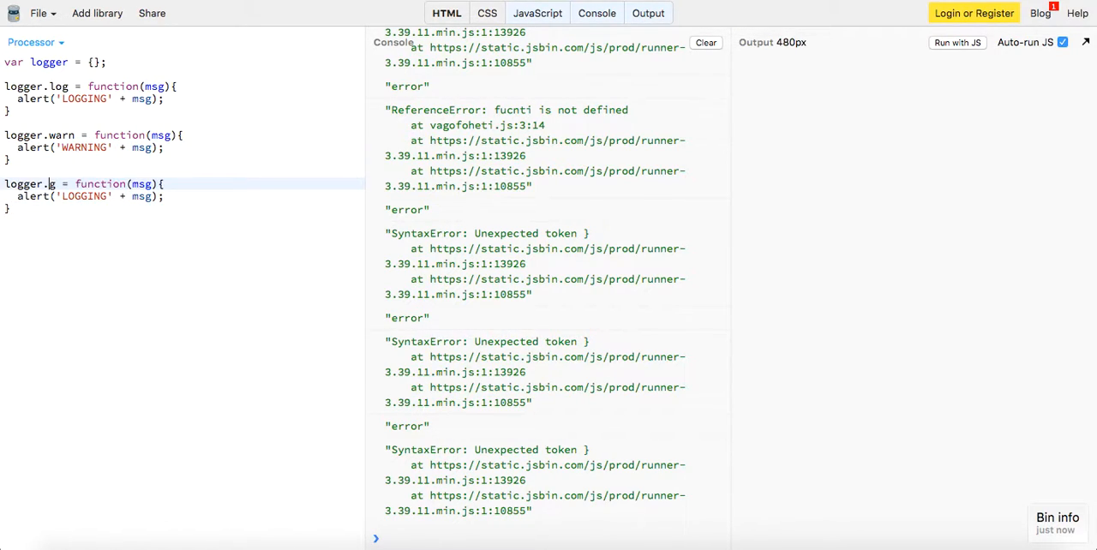
pyautogui.write('error')
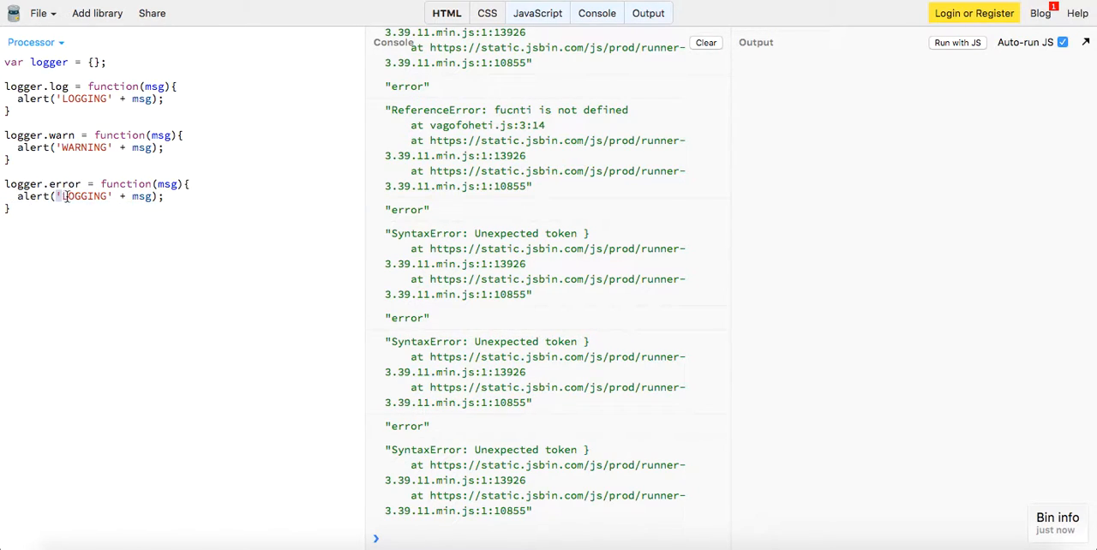
pyautogui.write('throw')
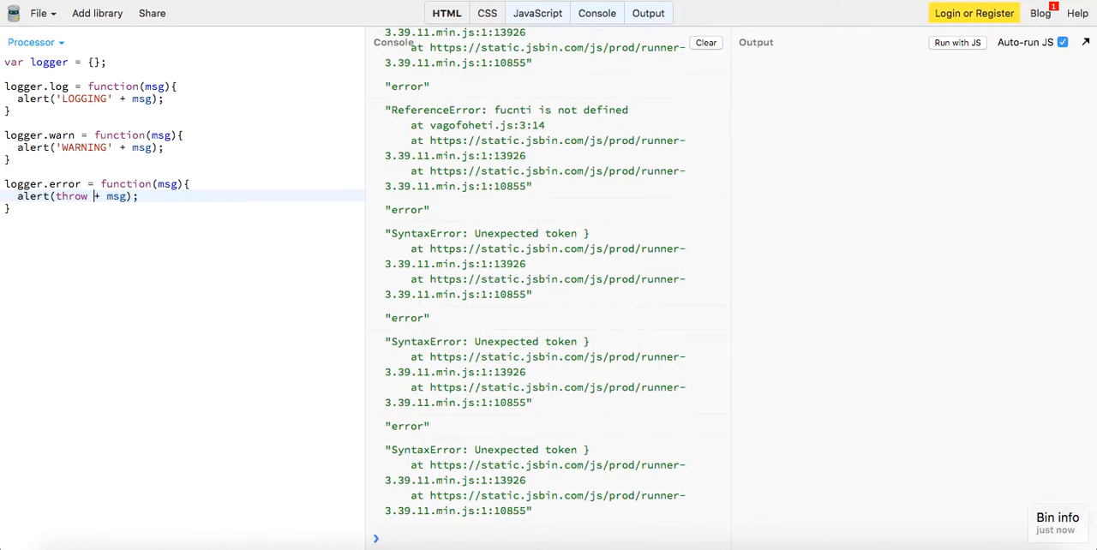
pyautogui.write('new Erro')
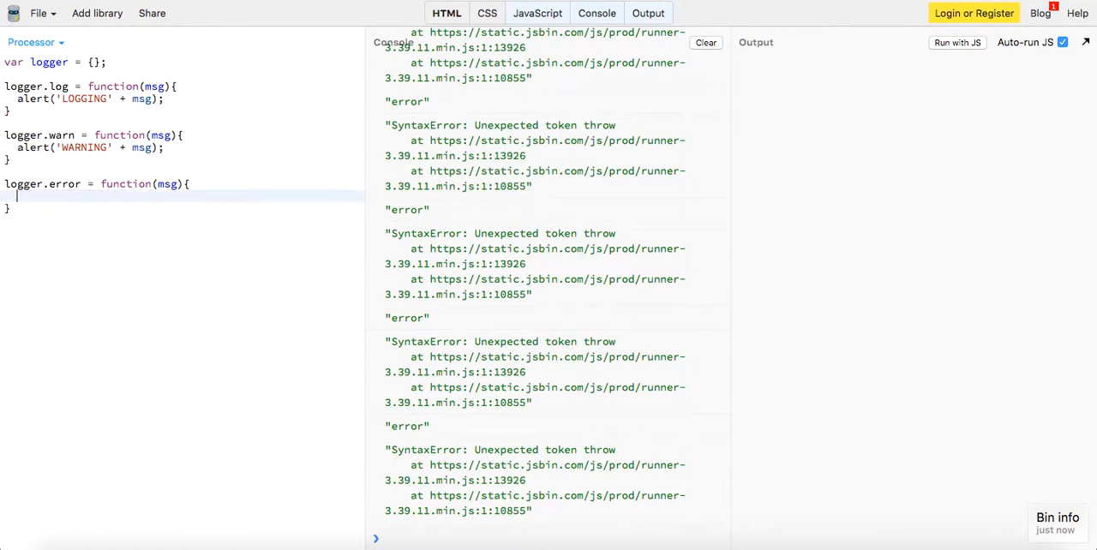
# Make logger.error throw new Error(msg) instead of alerting.
pyautogui.write('aler')
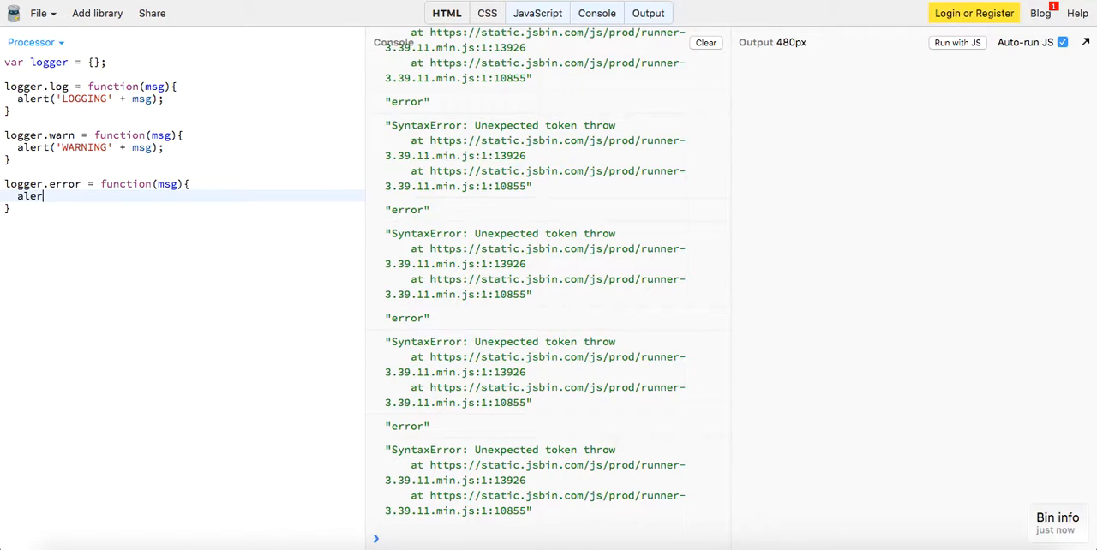
pyautogui.write('throw')
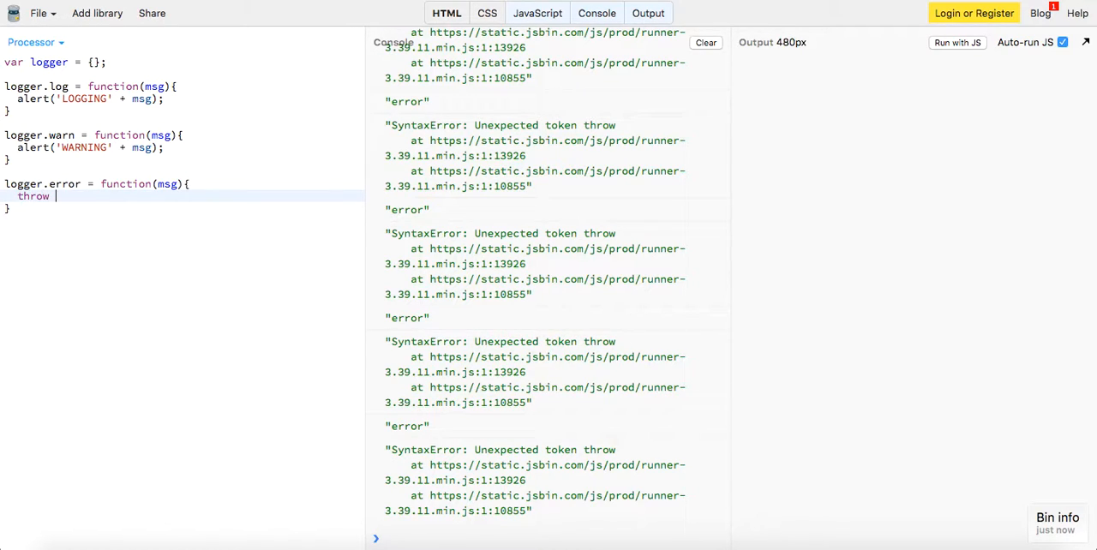
pyautogui.write('new Err')
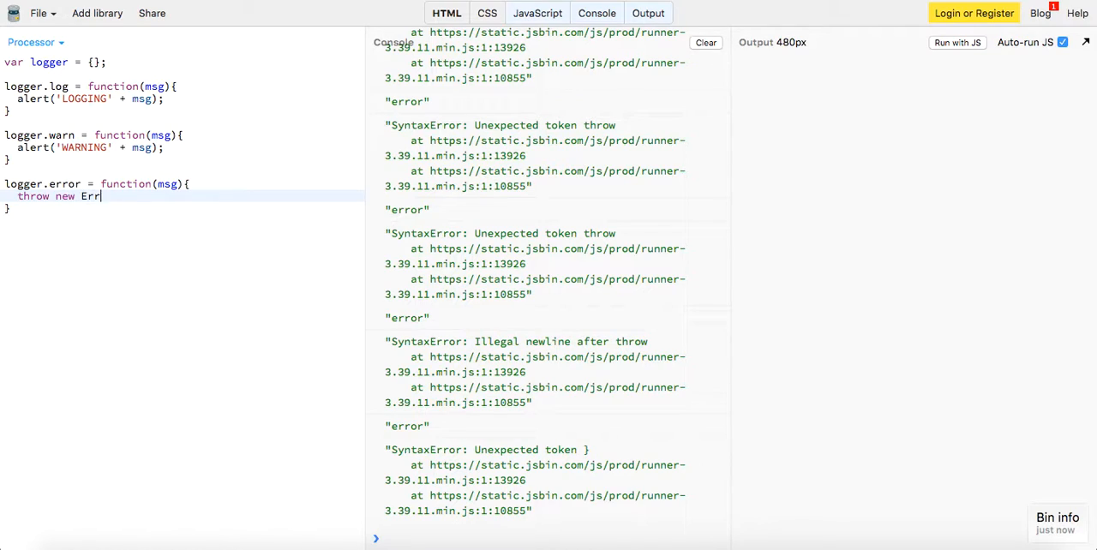
pyautogui.write('or(msg);')
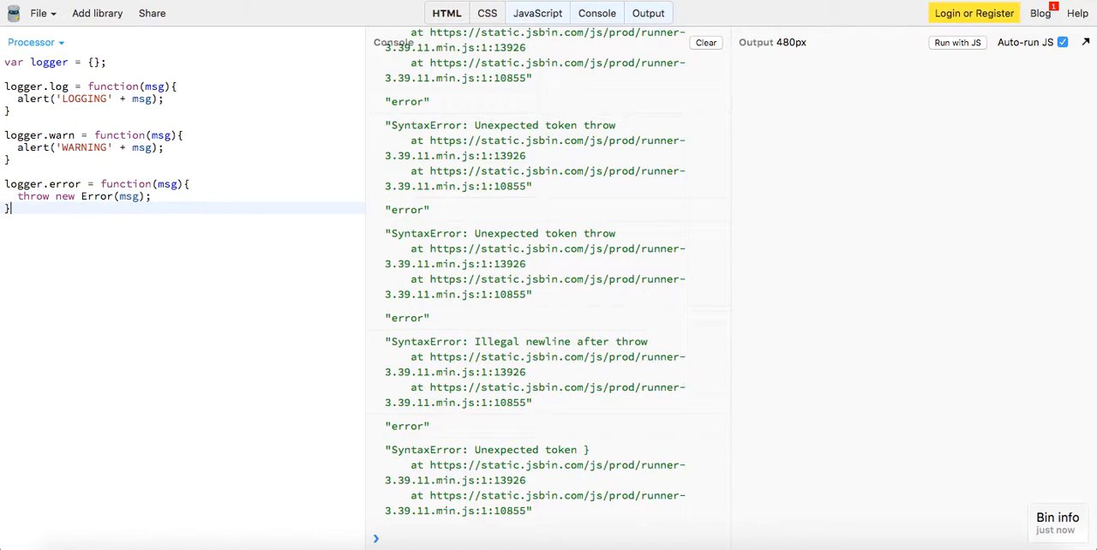
# Add logger.info alerting 'Info about ' + msg, and clear the console.
pyautogui.write('logger.')
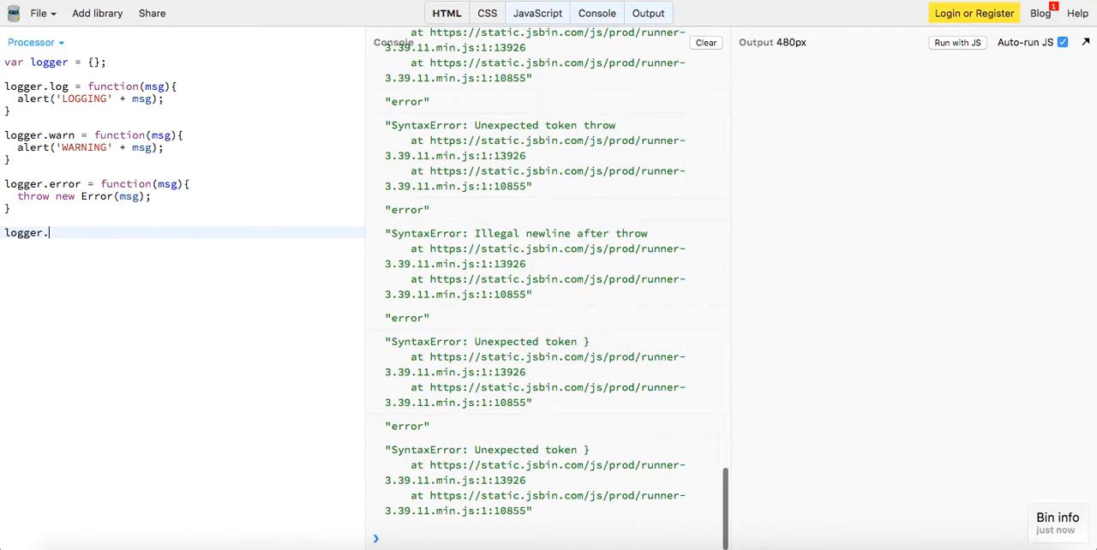
pyautogui.write('info = functi')
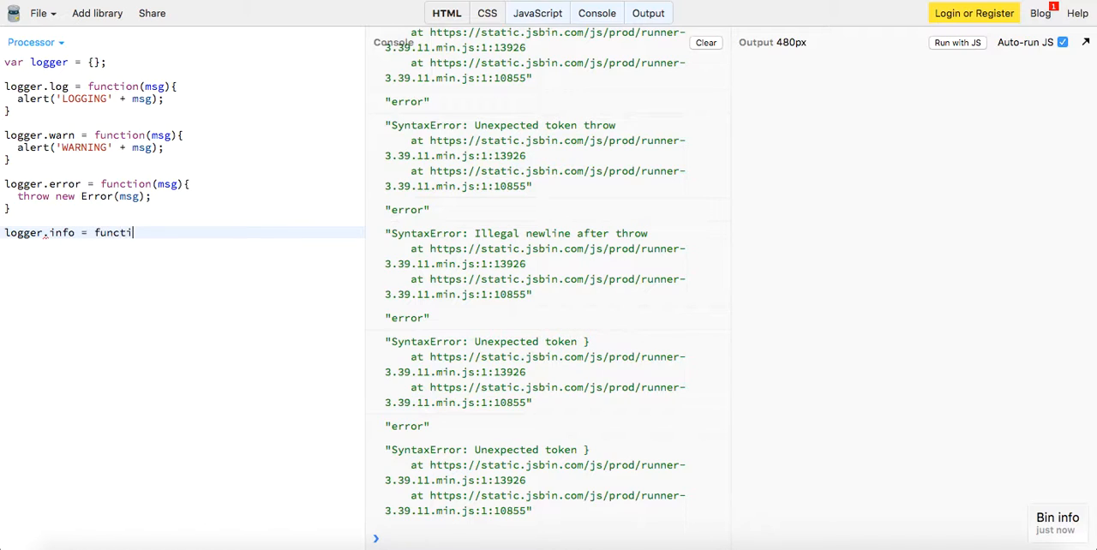
pyautogui.write('on(msg){}')
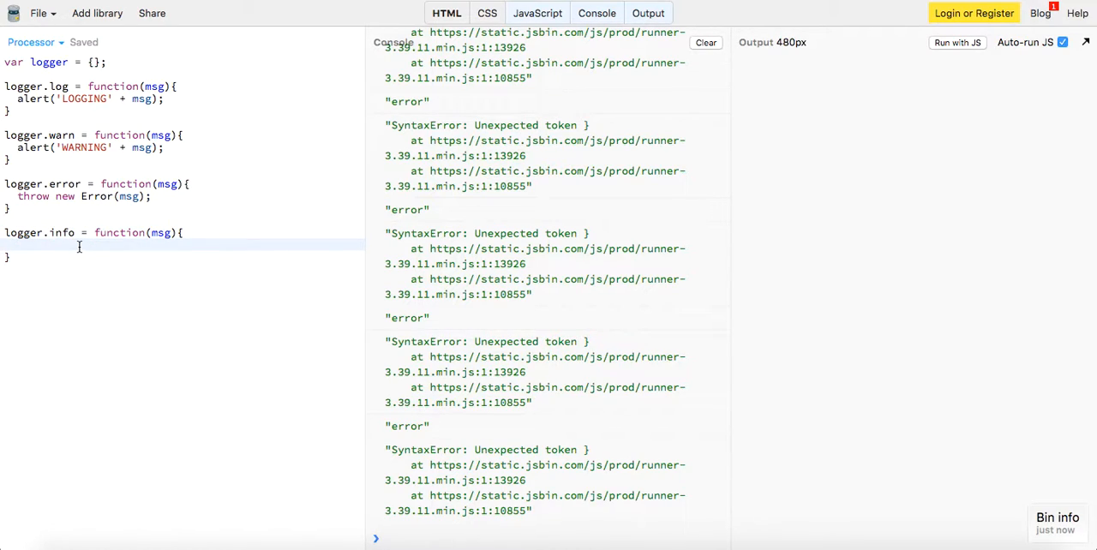
pyautogui.write("alert('Info a")
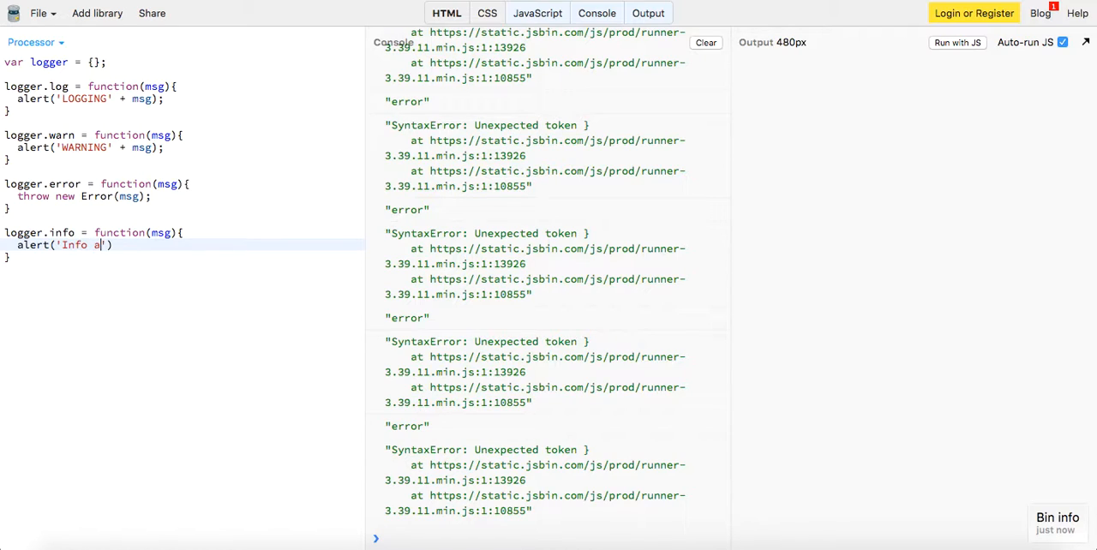
pyautogui.write("bout ' + msg)")
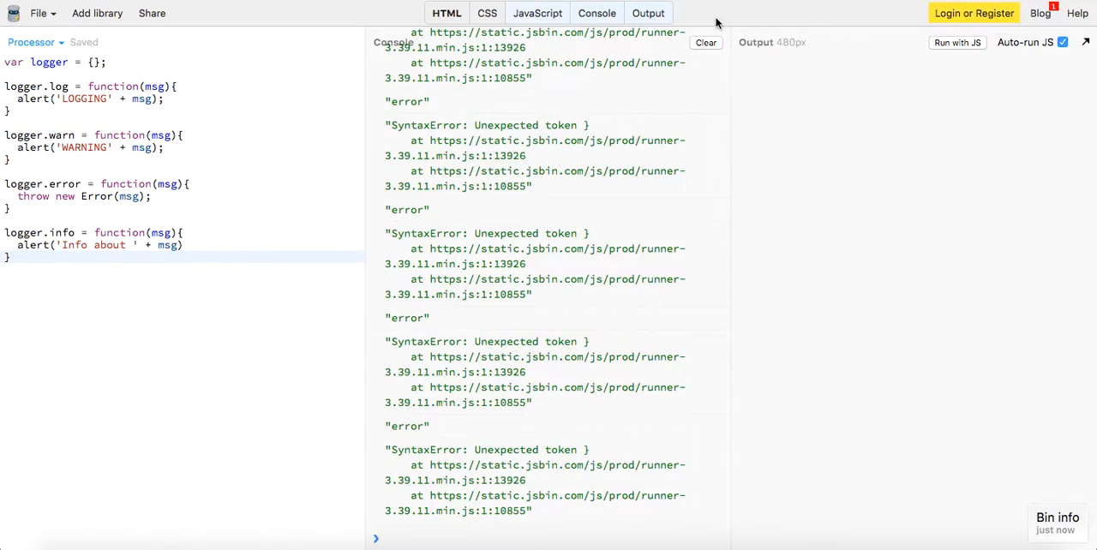
pyautogui.click(705, 42)
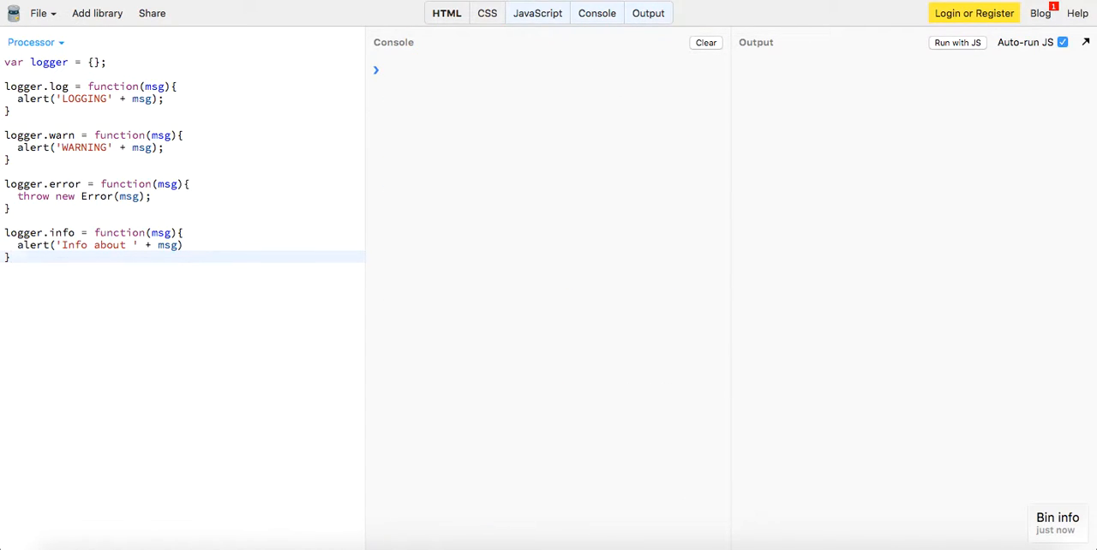
# Add a logger.log() call, dismiss the 'LOGGINGundefined' alert, and pause Auto-run JS.
pyautogui.write('log')
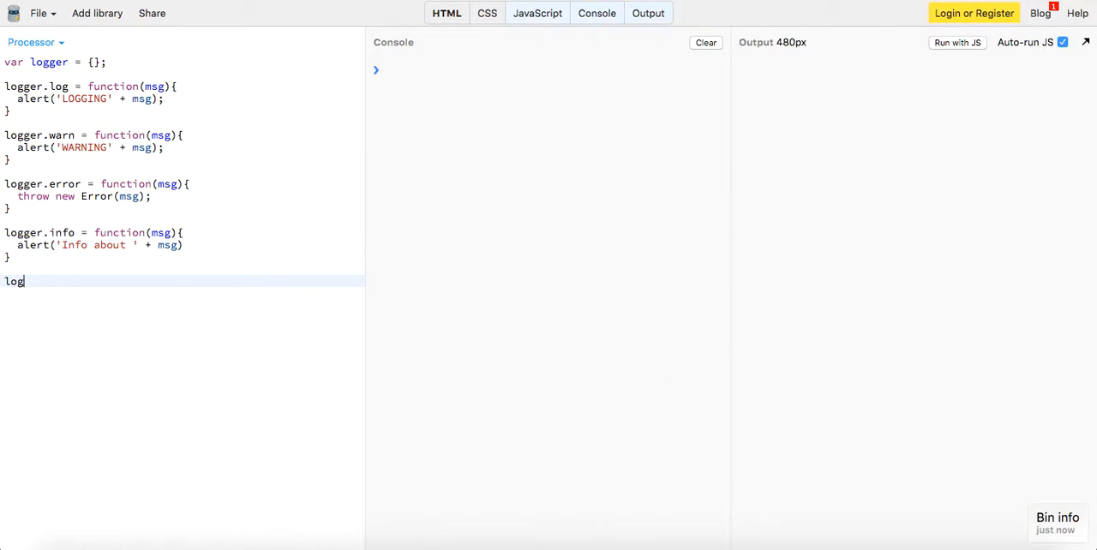
pyautogui.write('ger.log()')
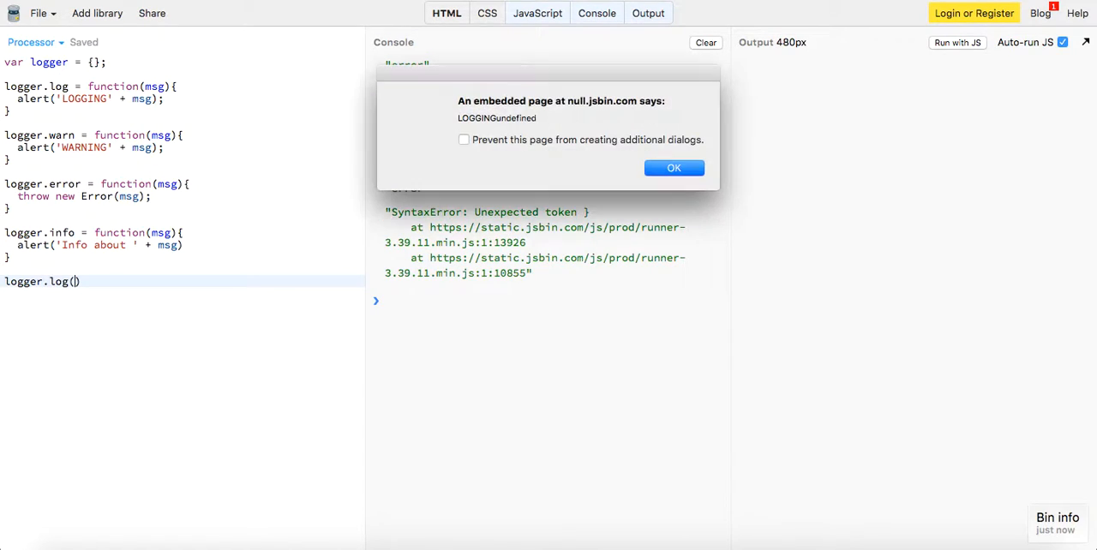
pyautogui.click(673, 167)
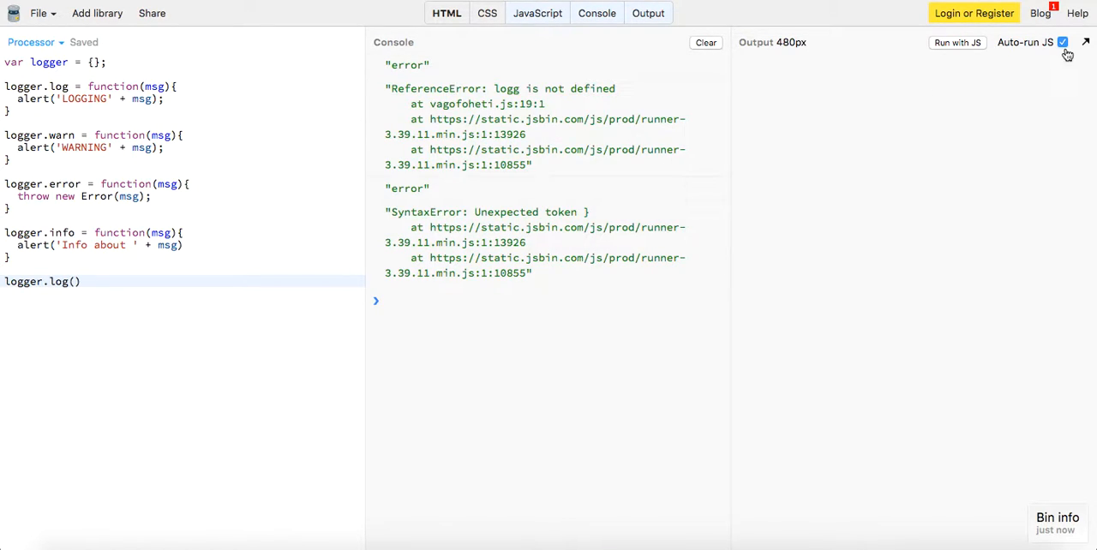
pyautogui.click(1062, 41)
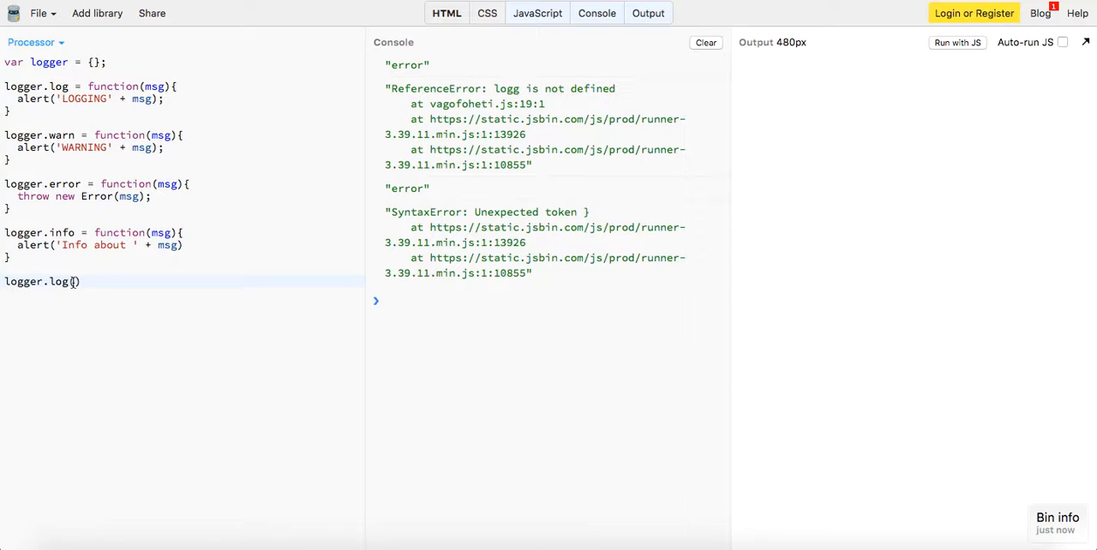
# Pass "Hello world", rerun, and dismiss the LOGGING and WARNING Hello world alerts.
pyautogui.write('"Hello world')
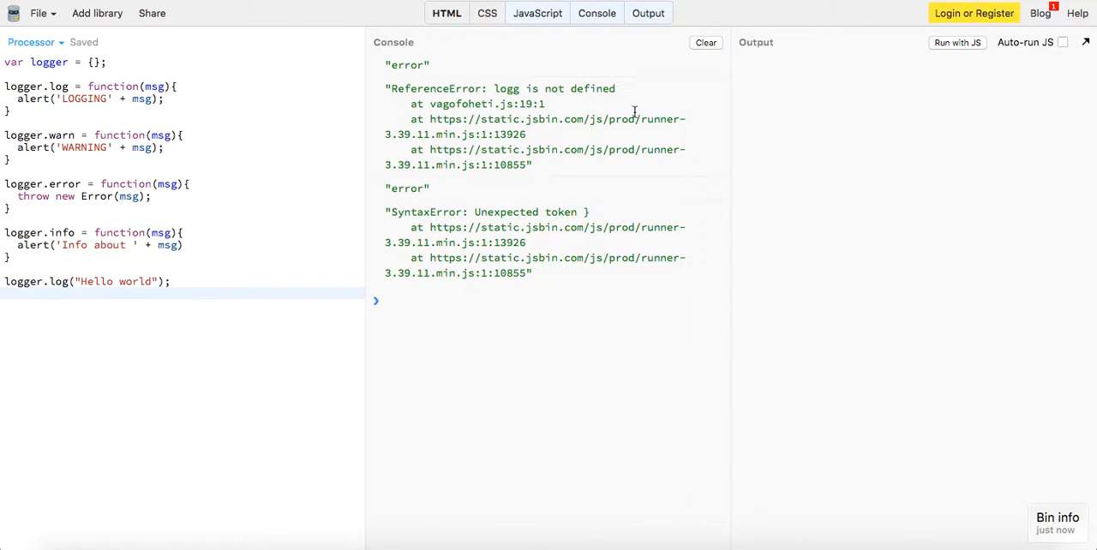
pyautogui.click(705, 42)
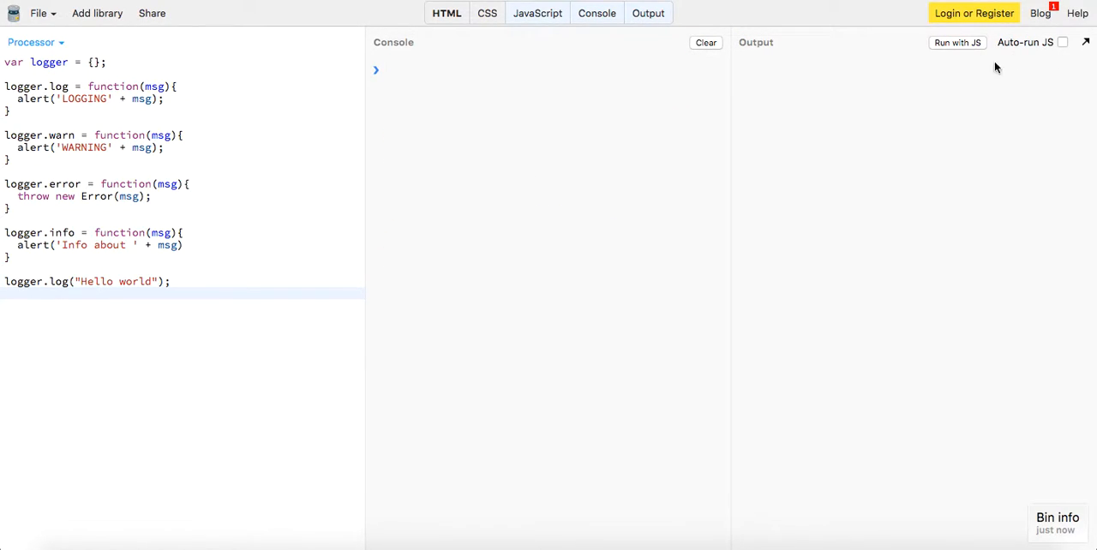
pyautogui.click(1063, 42)
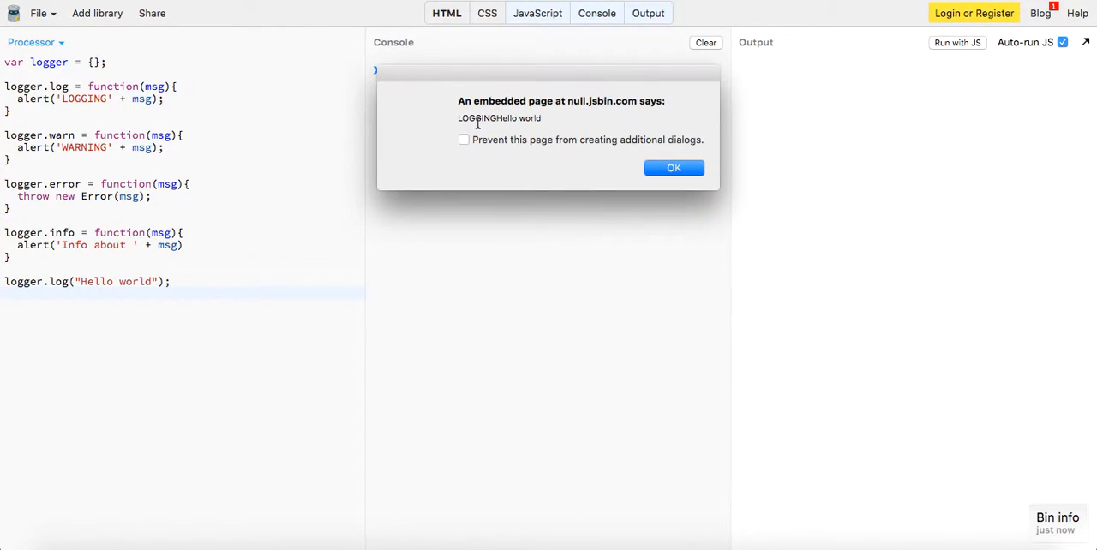
pyautogui.click(673, 167)
pyautogui.write('warn')
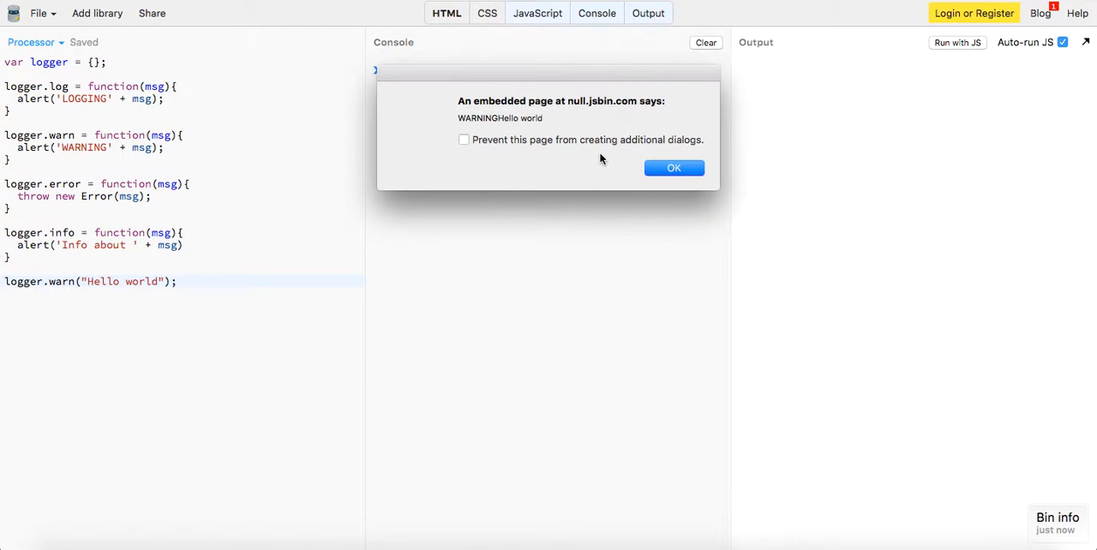
pyautogui.click(673, 167)
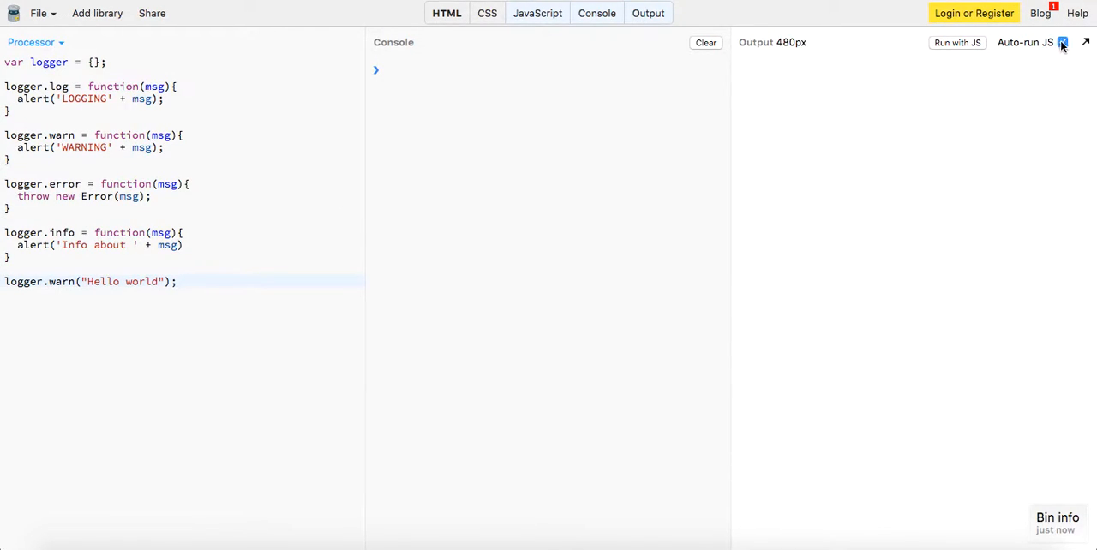
# Switch the call to logger.error, then logger.info, rerun, and dismiss 'Info about Hello world'.
pyautogui.click(1063, 42)
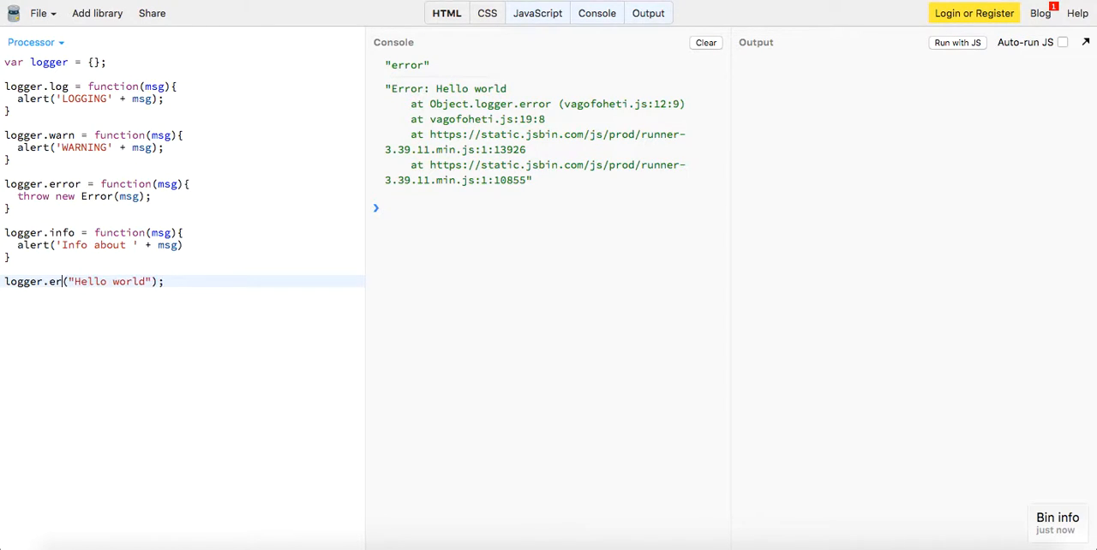
pyautogui.write('info')
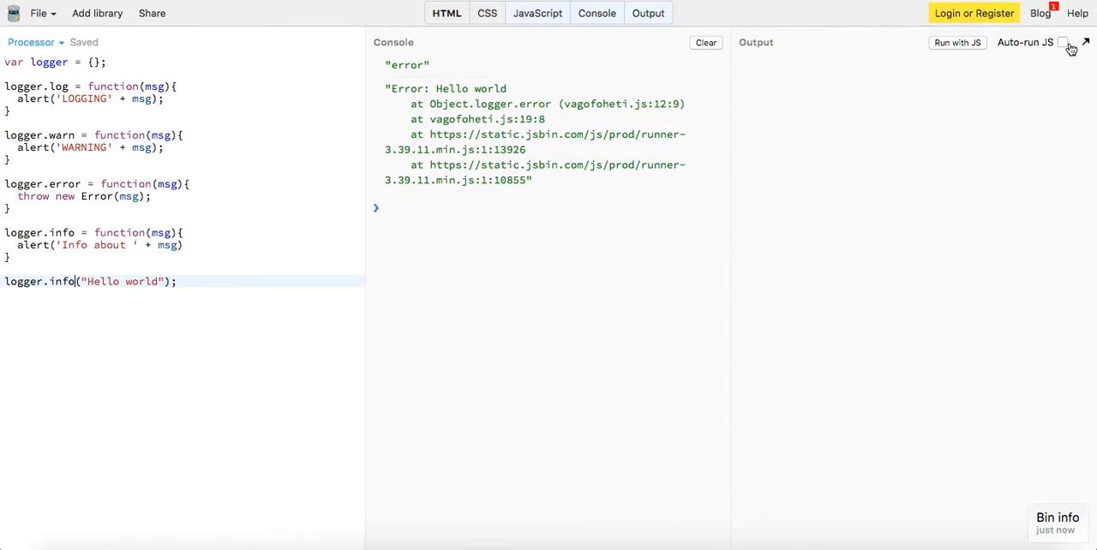
pyautogui.click(1063, 42)
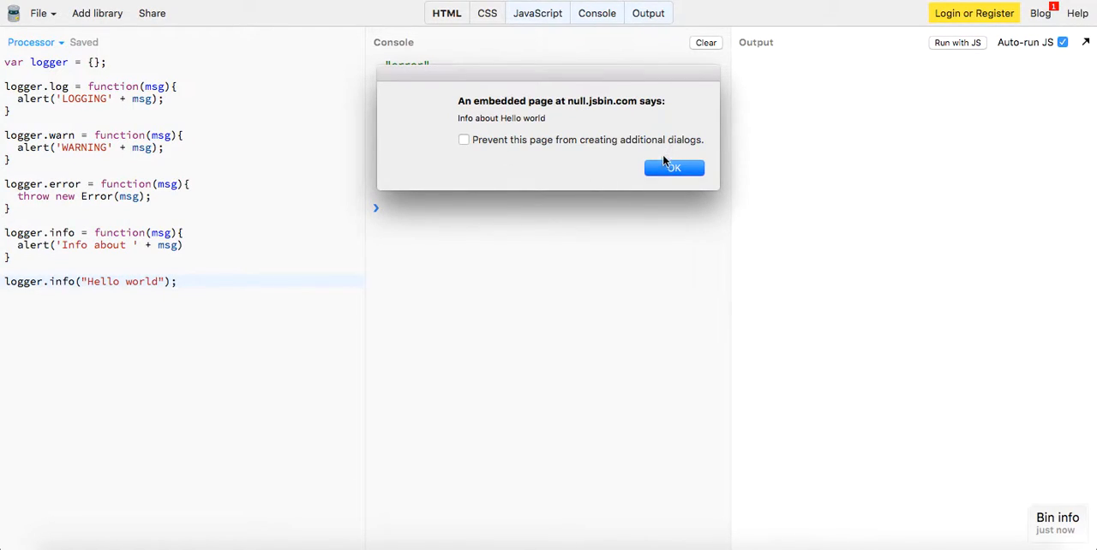
pyautogui.click(673, 167)
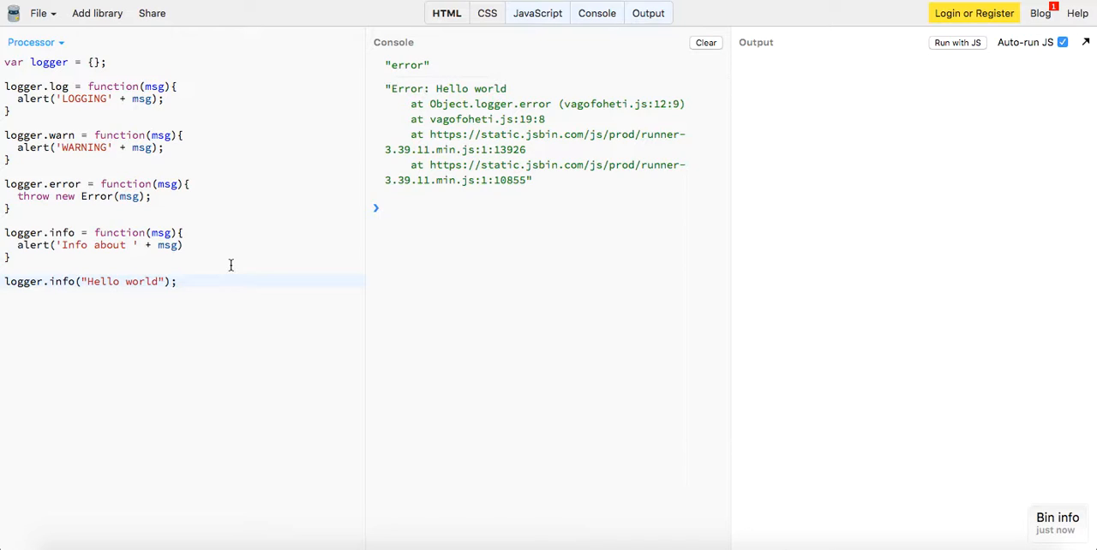
pyautogui.moveTo(742, 538)
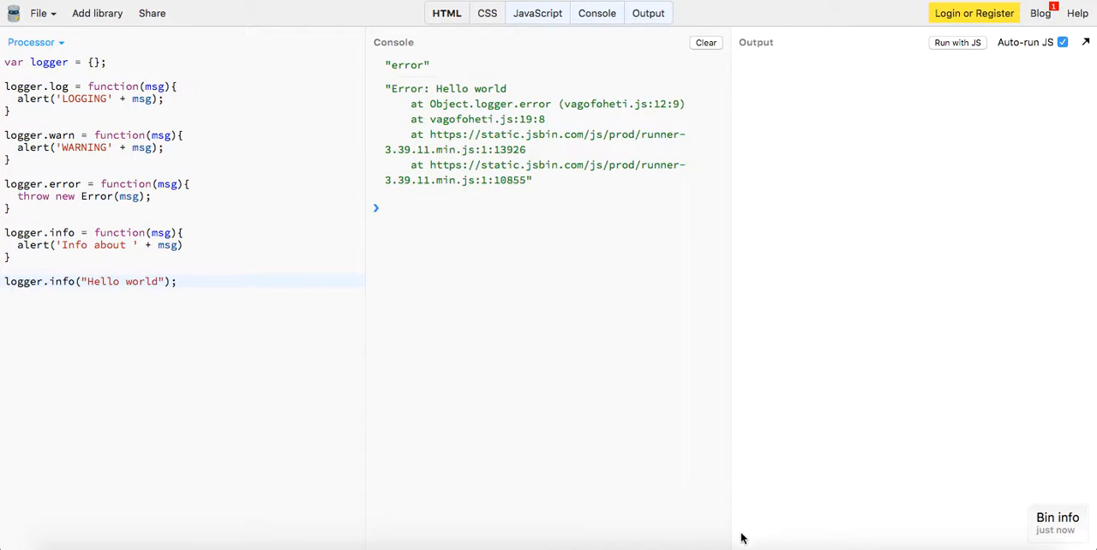